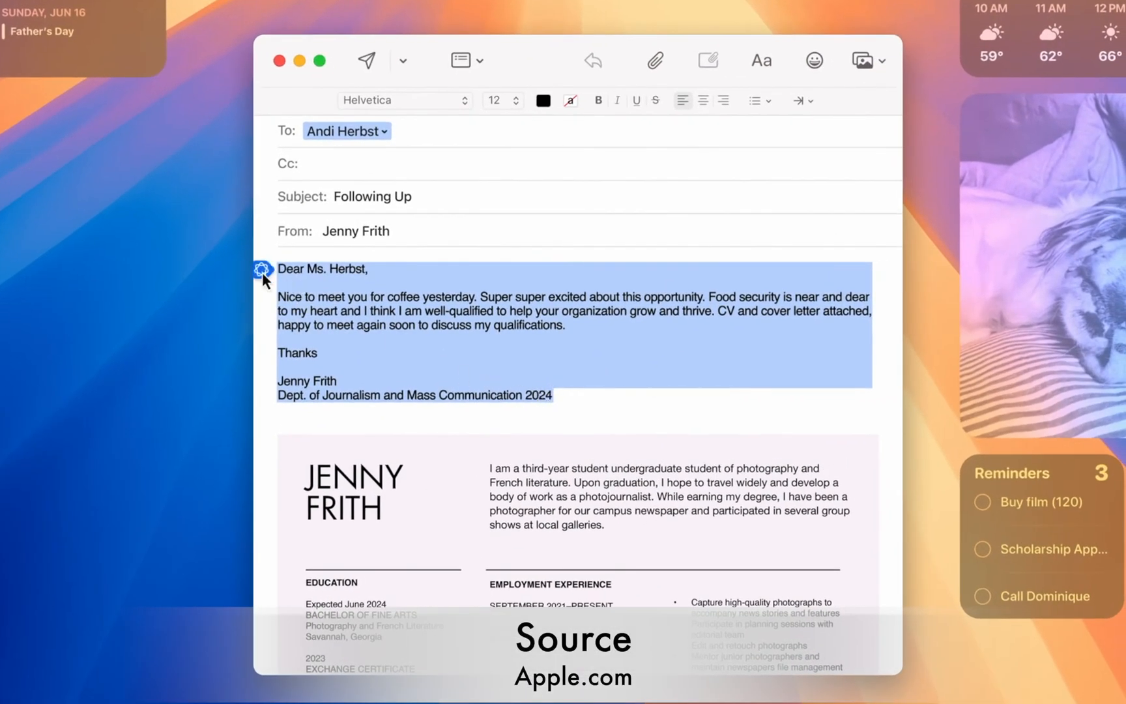
# Rewrite the Following Up email body with the Writing Tools Rewrite option.
pyautogui.click(263, 269)
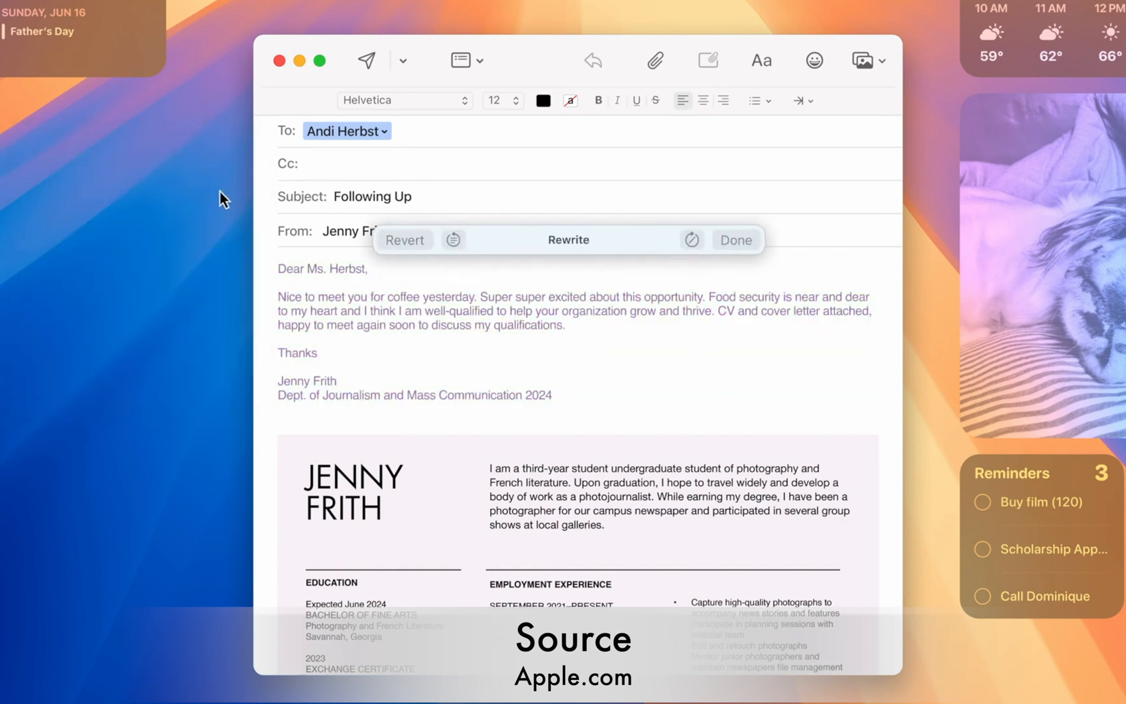
pyautogui.click(568, 239)
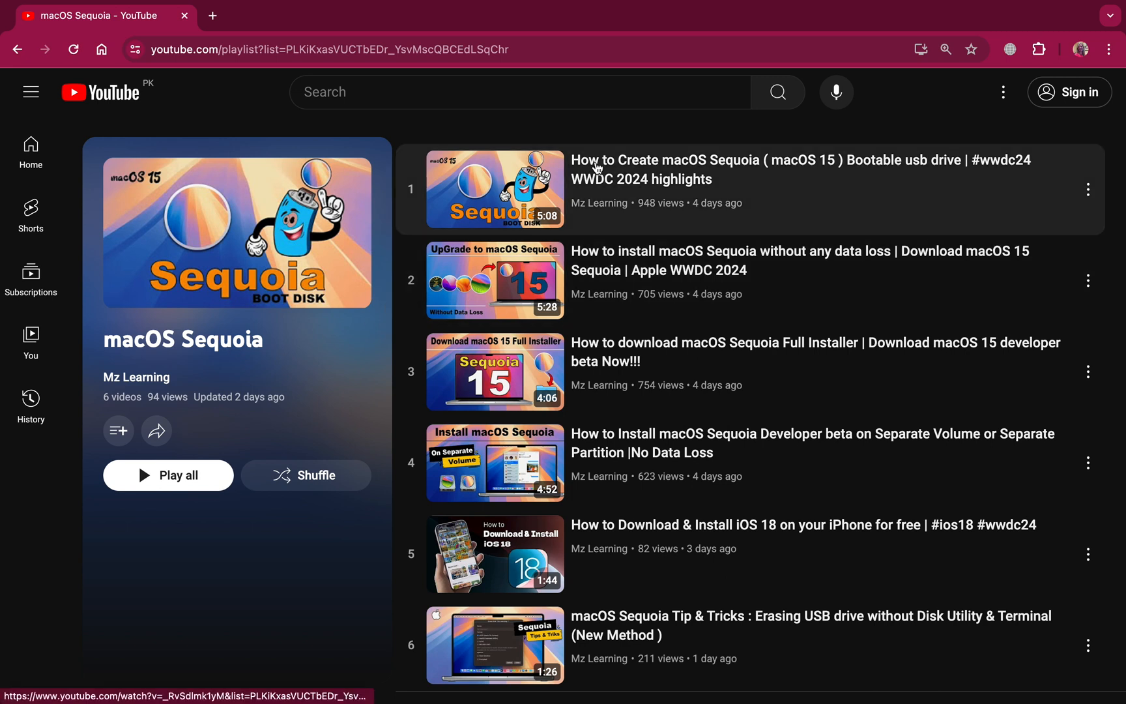
pyautogui.moveTo(598, 294)
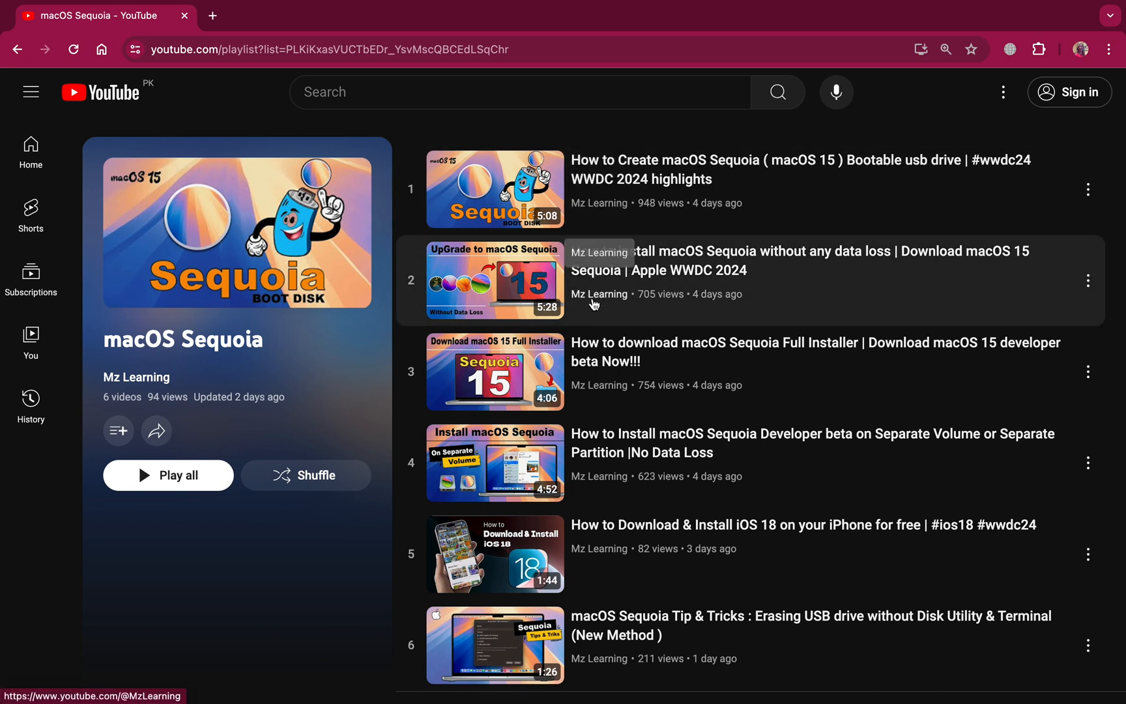
pyautogui.moveTo(598, 421)
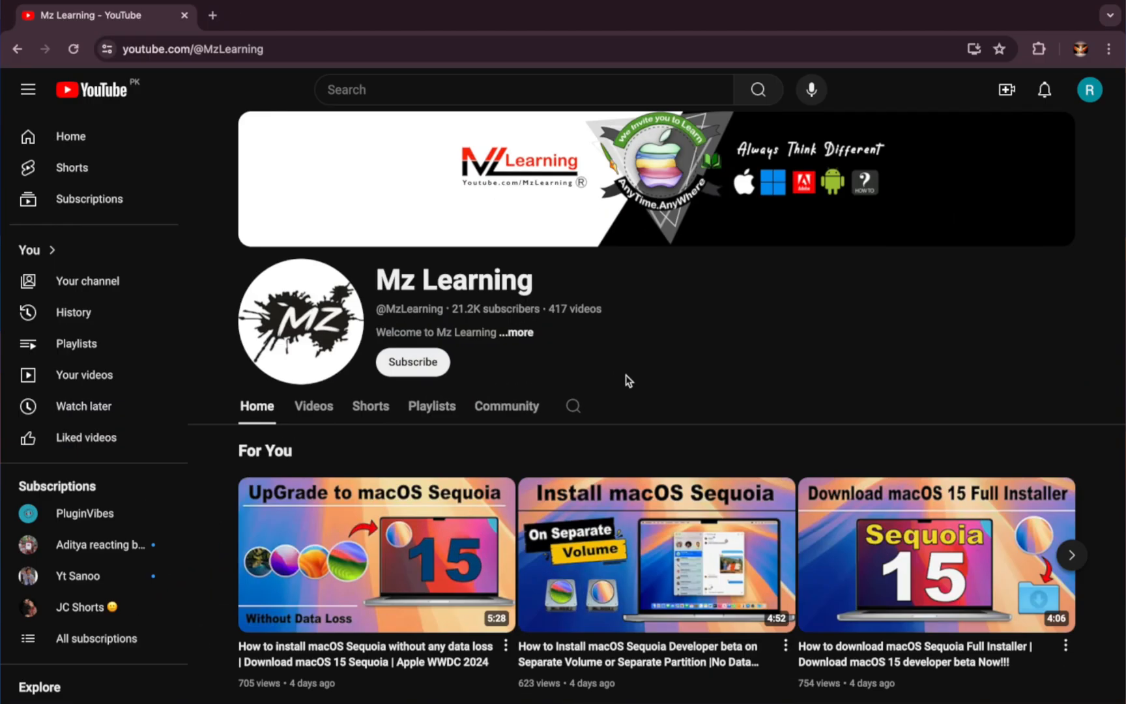
# Open the Mz Learning channel page from a macOS Sequoia playlist video.
pyautogui.click(413, 361)
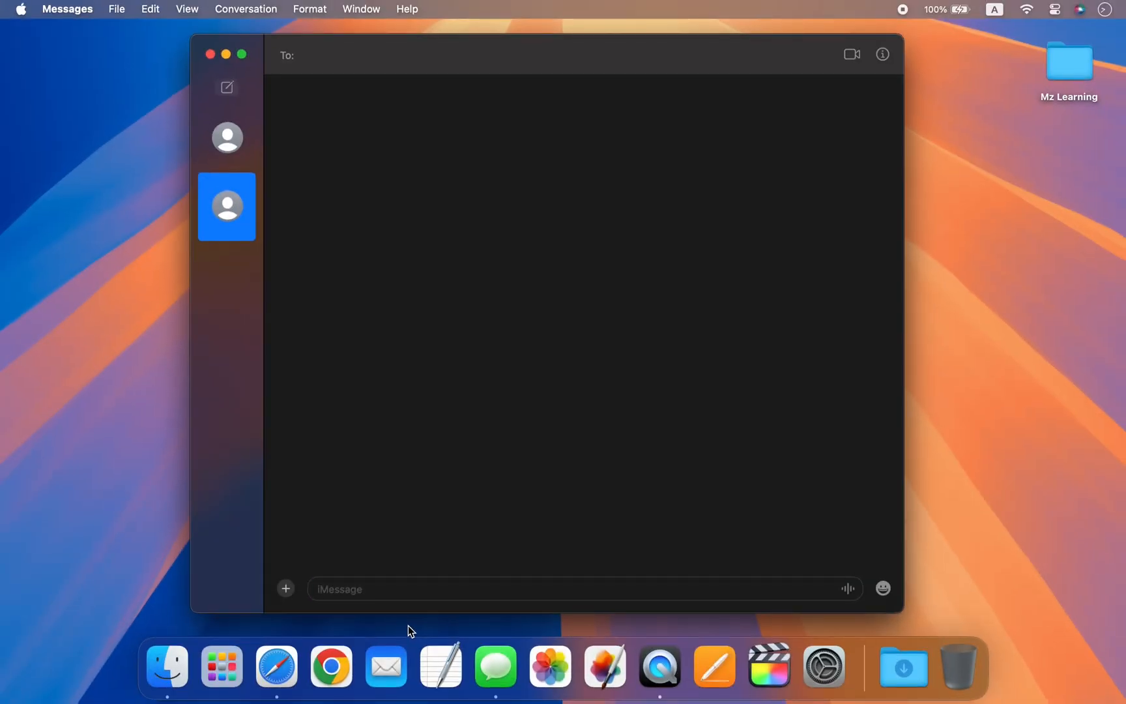
# Type 'How are you today?' into the new conversation's iMessage field.
pyautogui.click(503, 589)
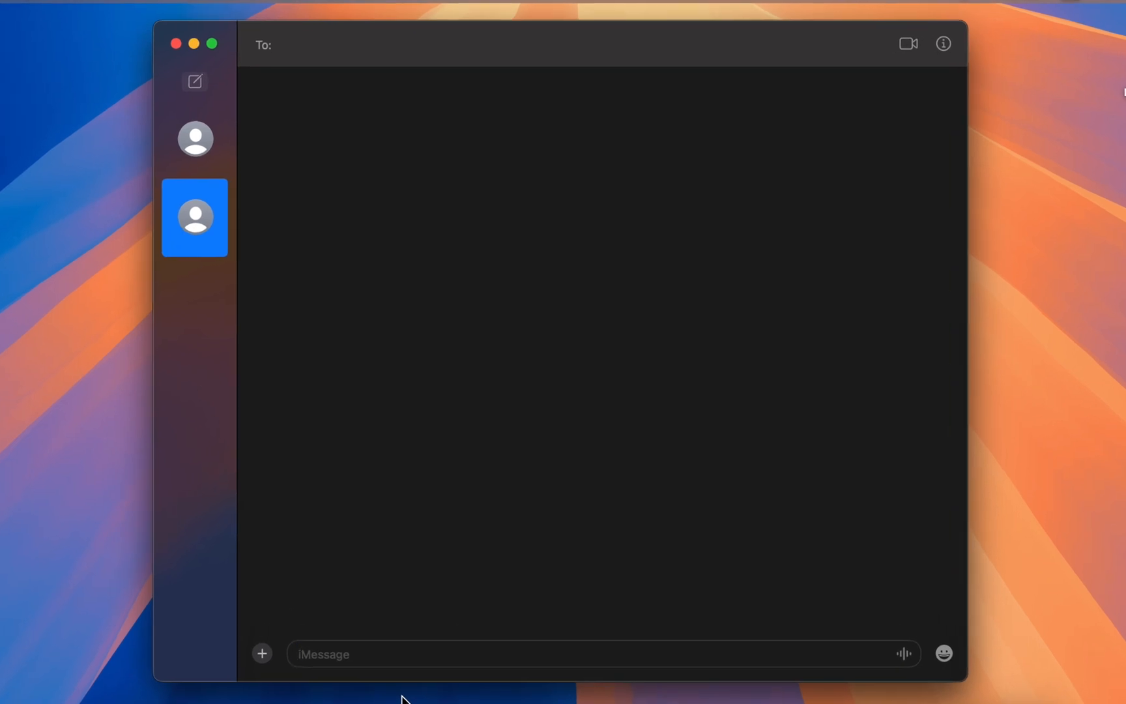
pyautogui.write('How are you t')
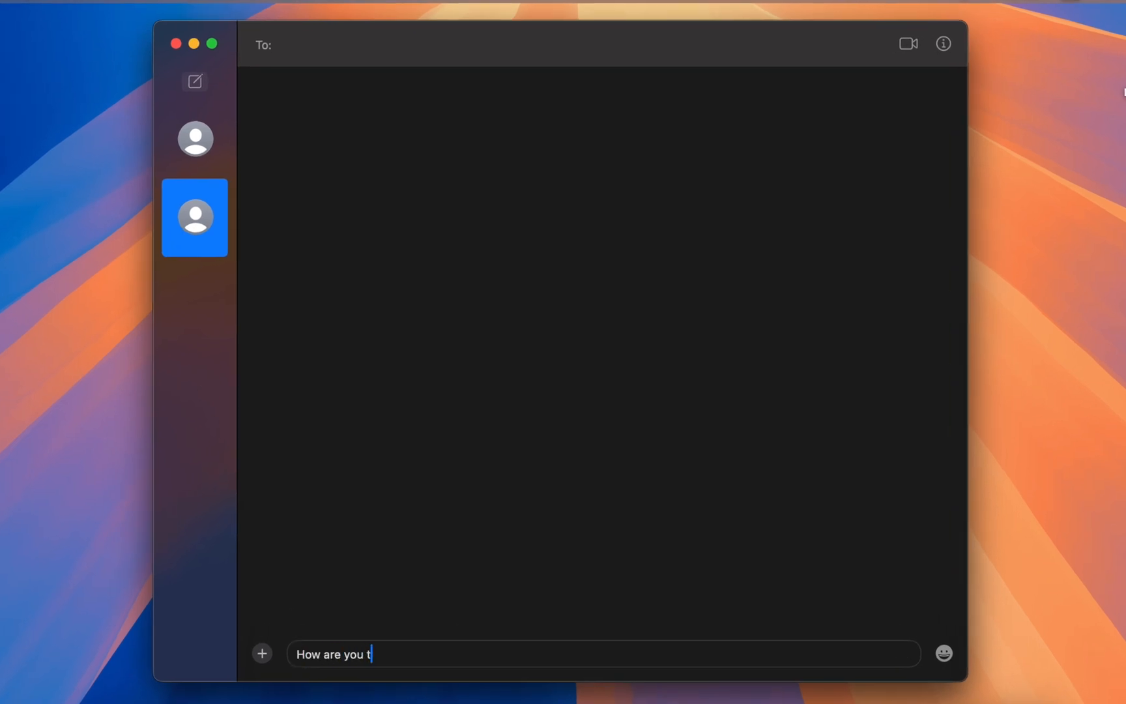
pyautogui.write('oday?')
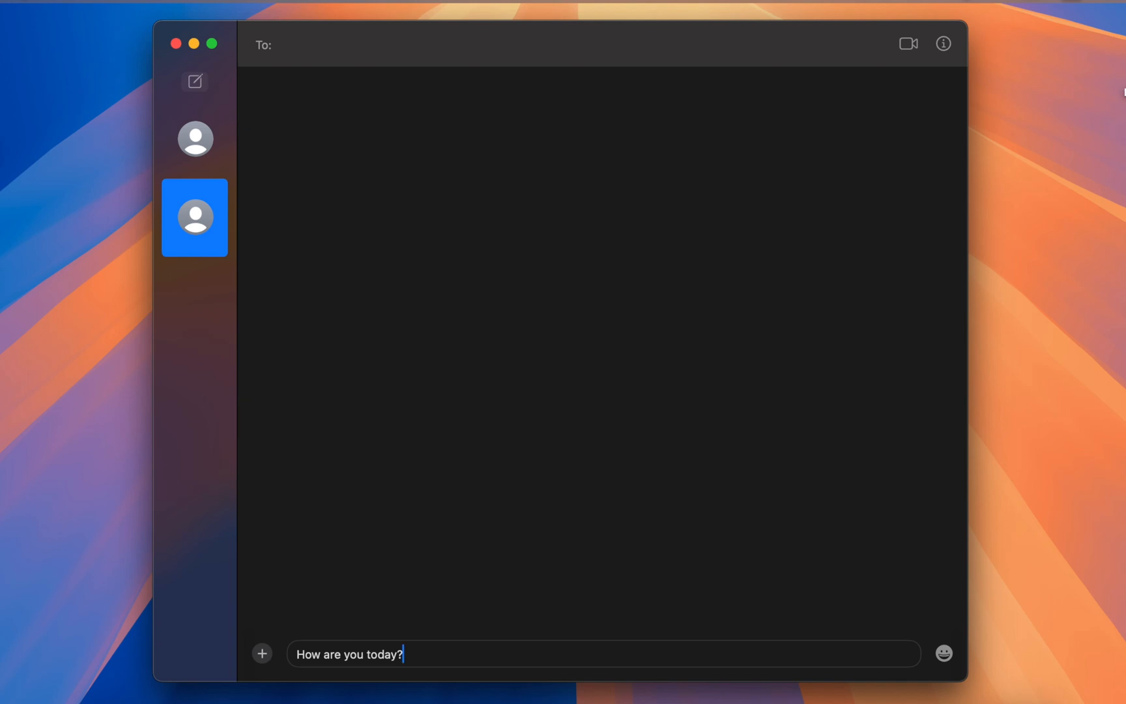
pyautogui.moveTo(406, 696)
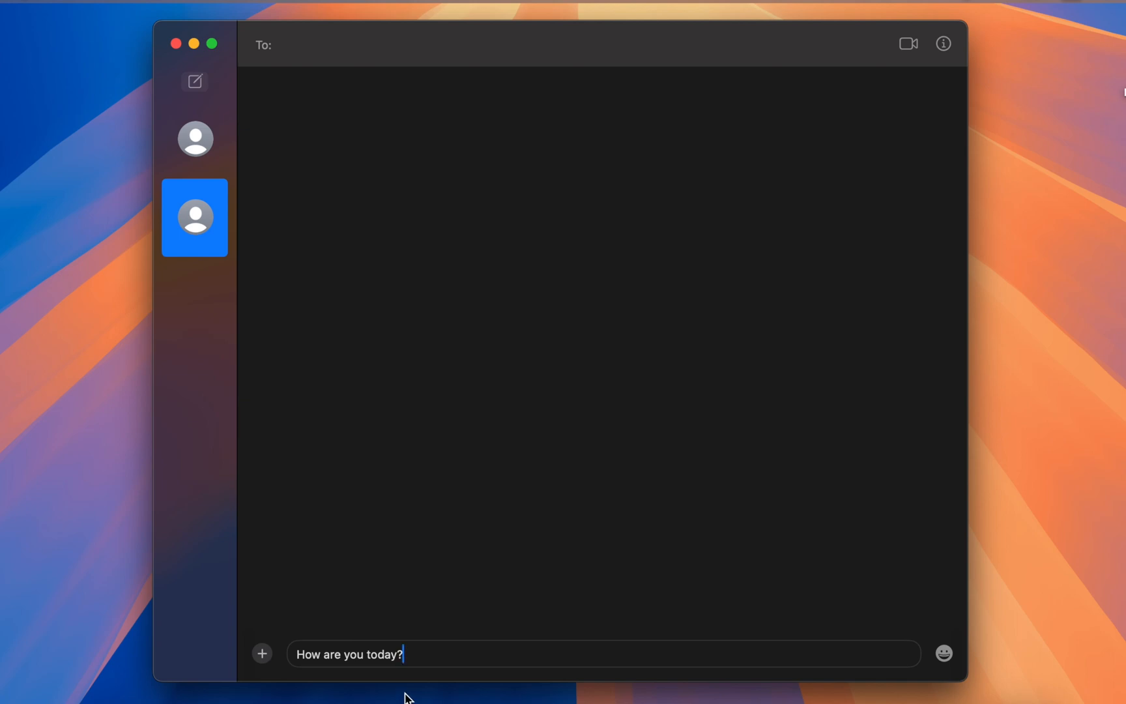
pyautogui.moveTo(366, 654)
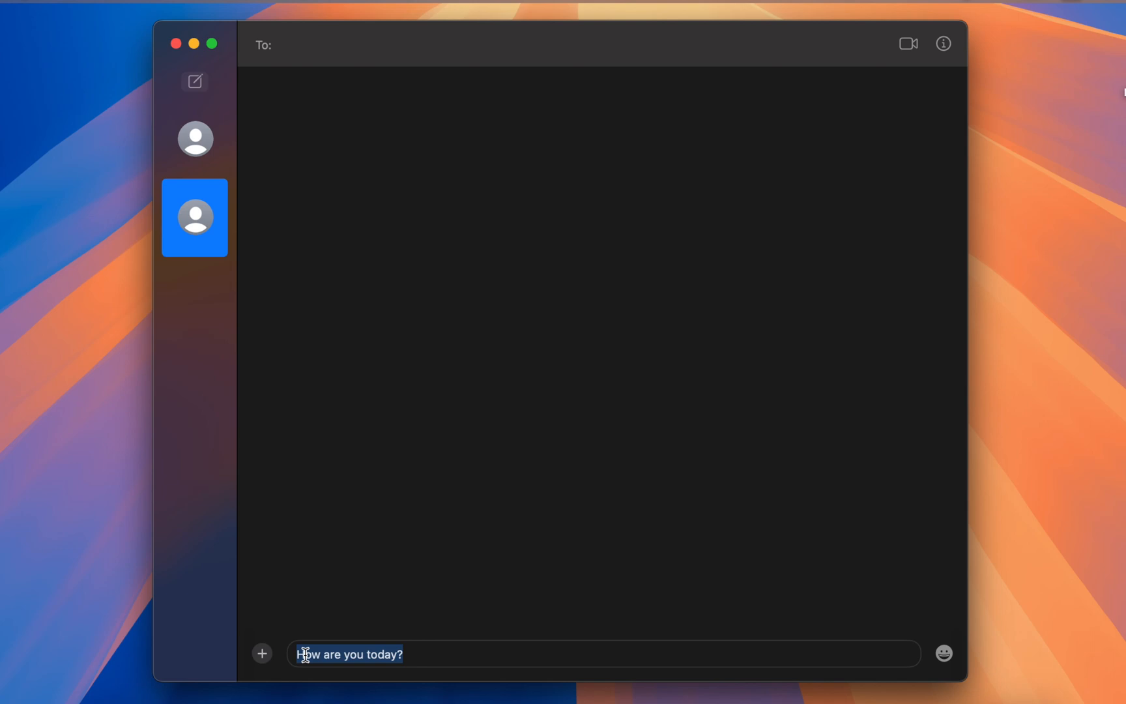
# Apply the Ripple text effect to the message and a separate effect to 'today?'.
pyautogui.rightClick(348, 654)
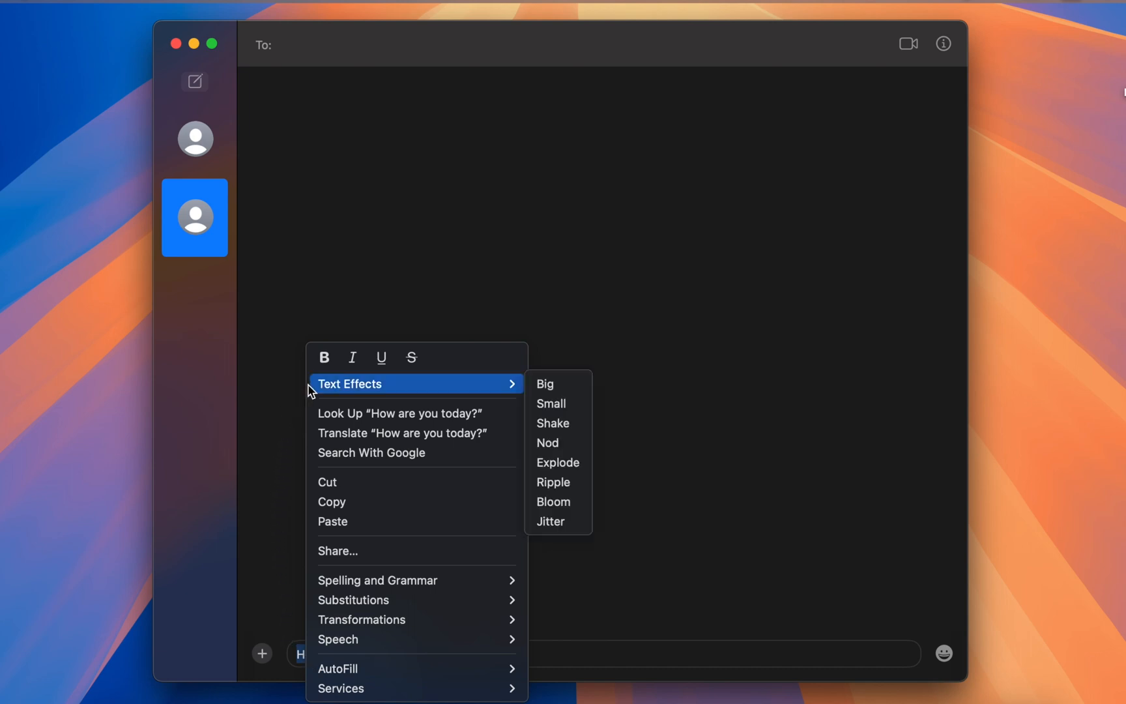
pyautogui.moveTo(558, 481)
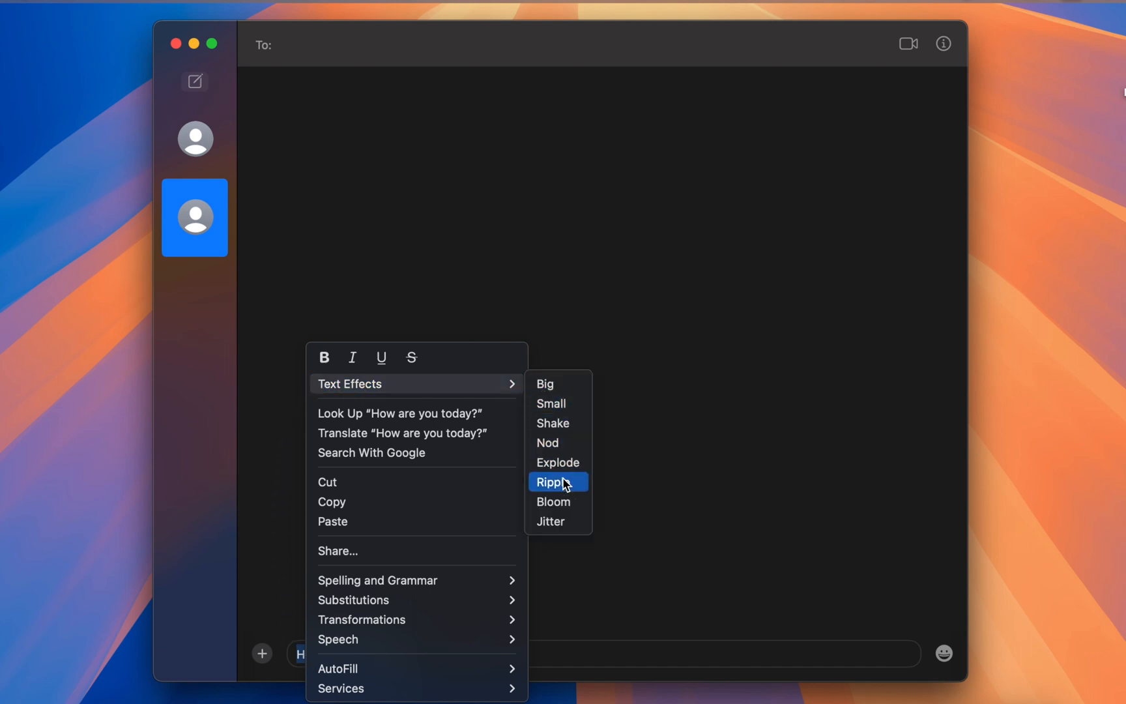
pyautogui.click(553, 481)
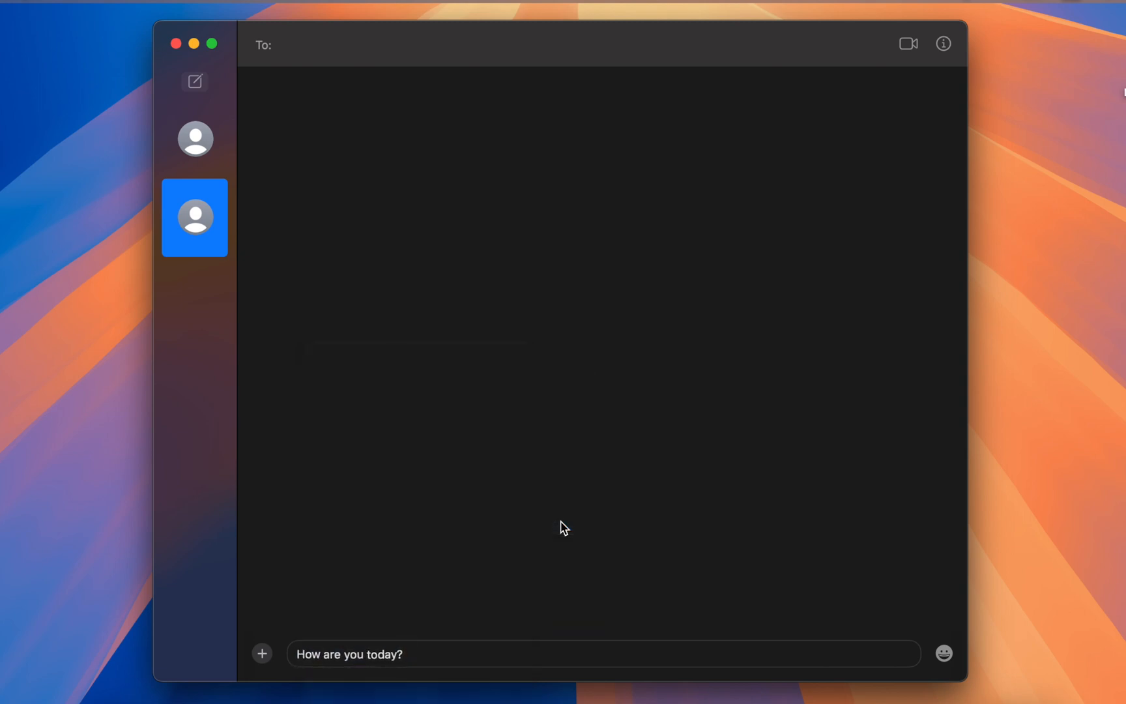
pyautogui.moveTo(550, 532)
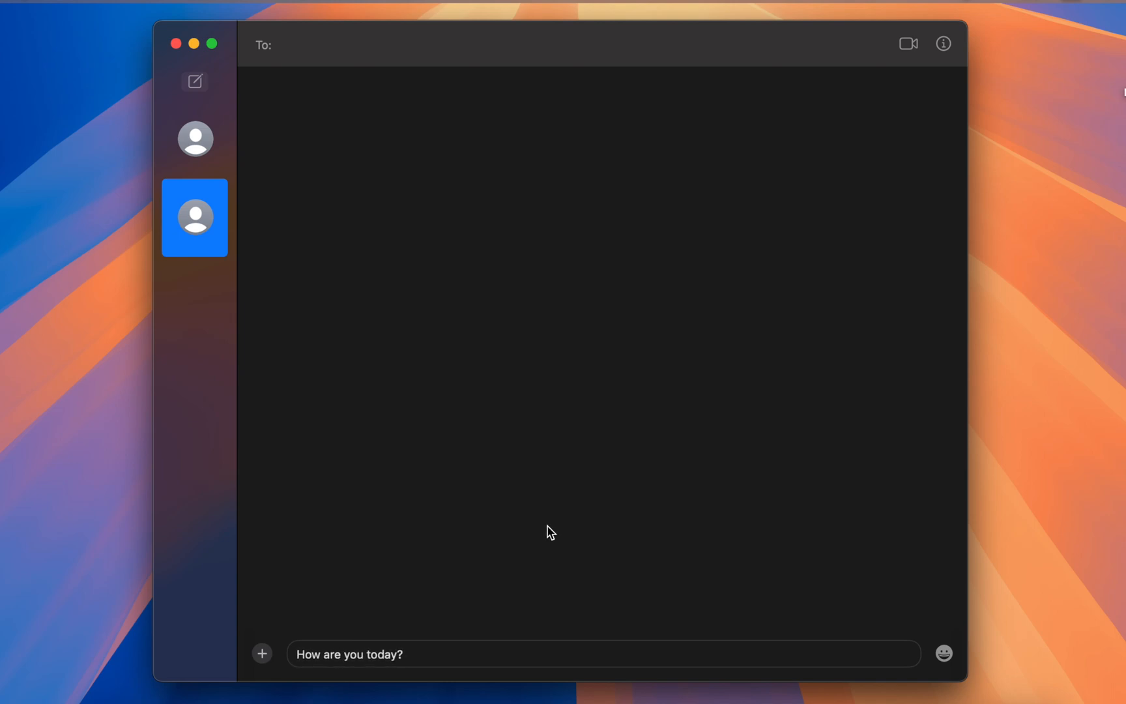
pyautogui.doubleClick(383, 655)
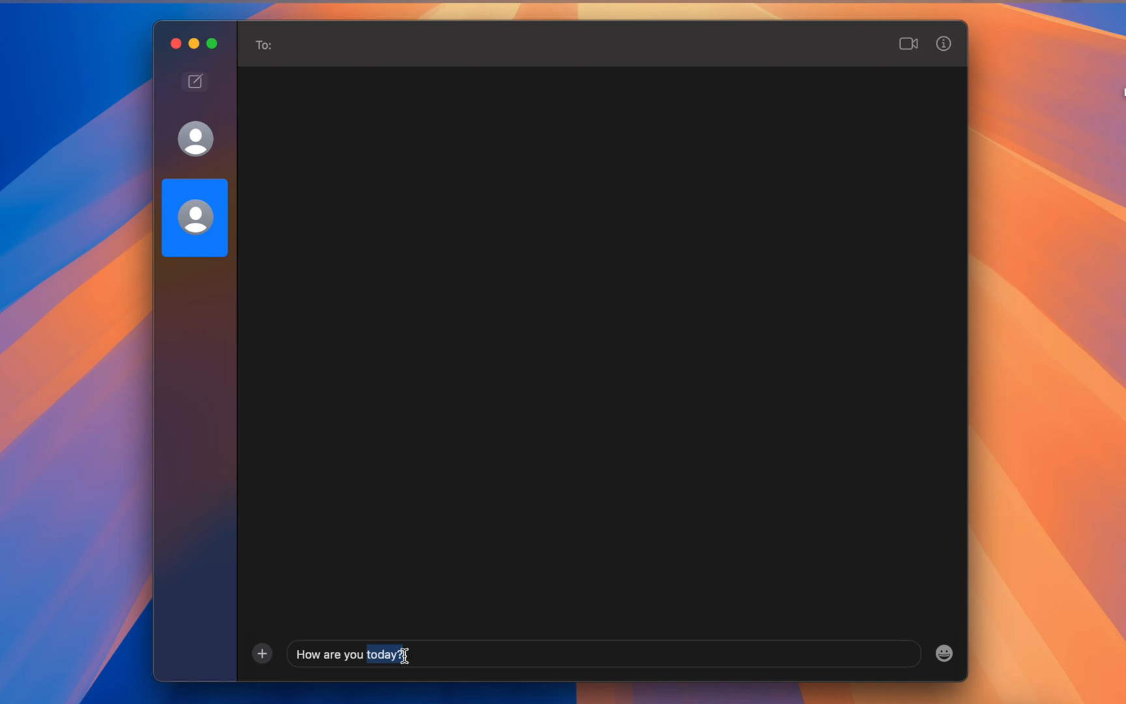
pyautogui.rightClick(385, 654)
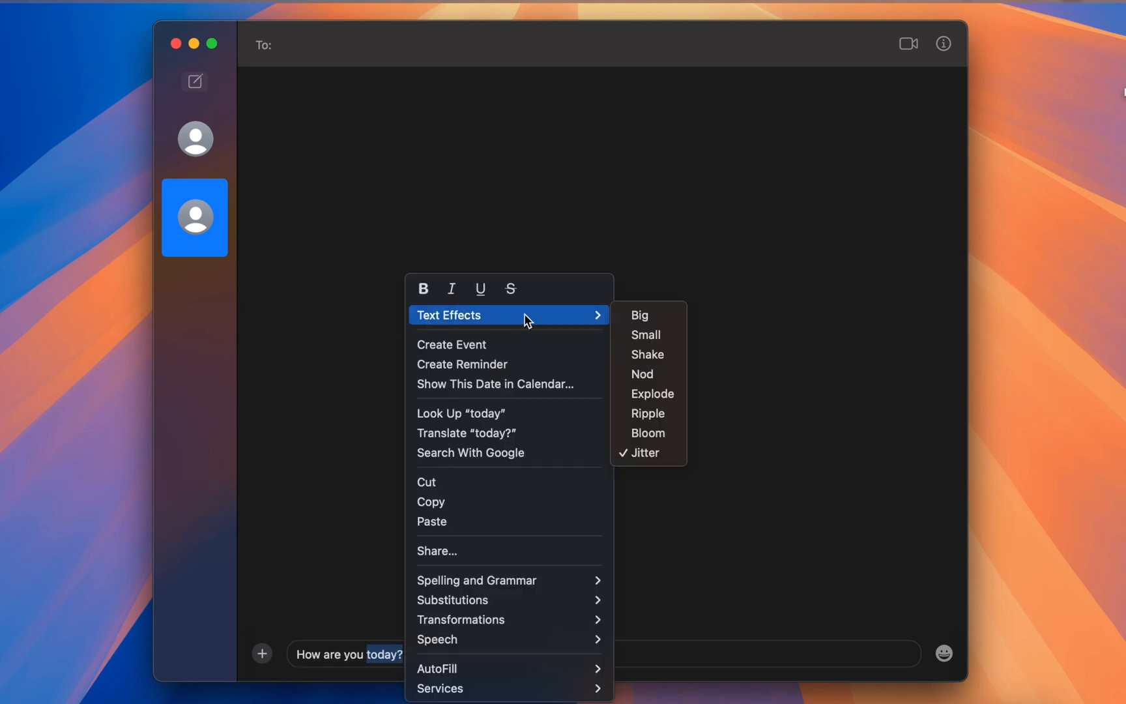
pyautogui.click(639, 438)
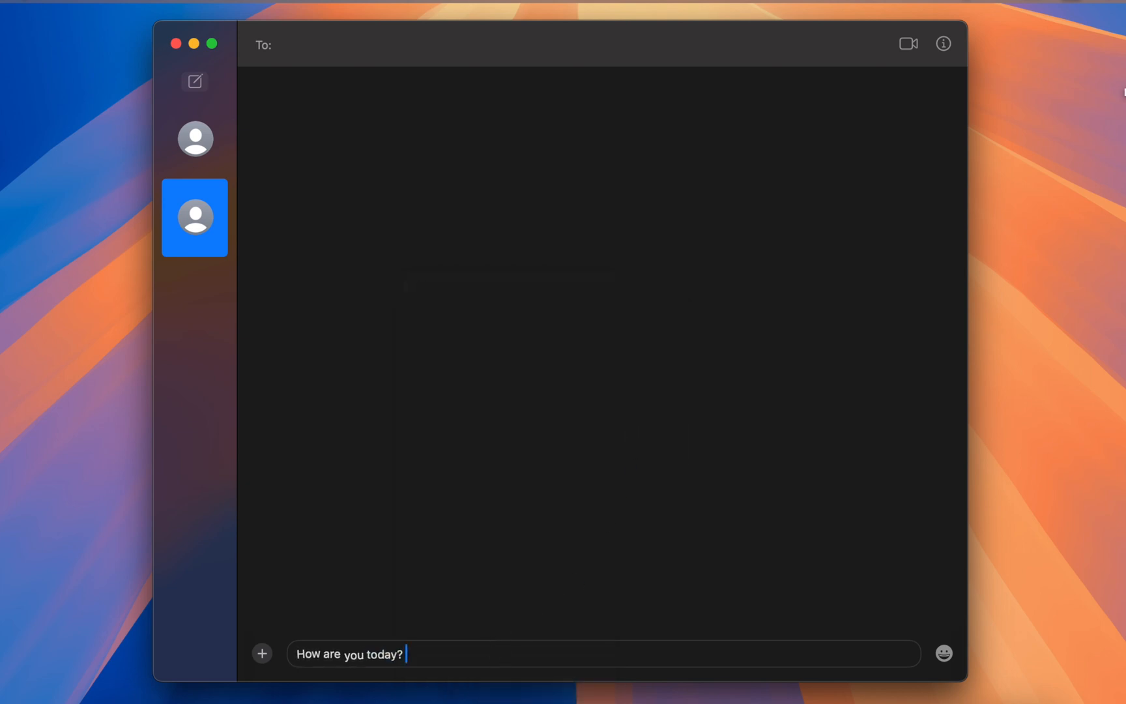
# Append 'Please reply' to the draft and select that phrase.
pyautogui.write('Please reply')
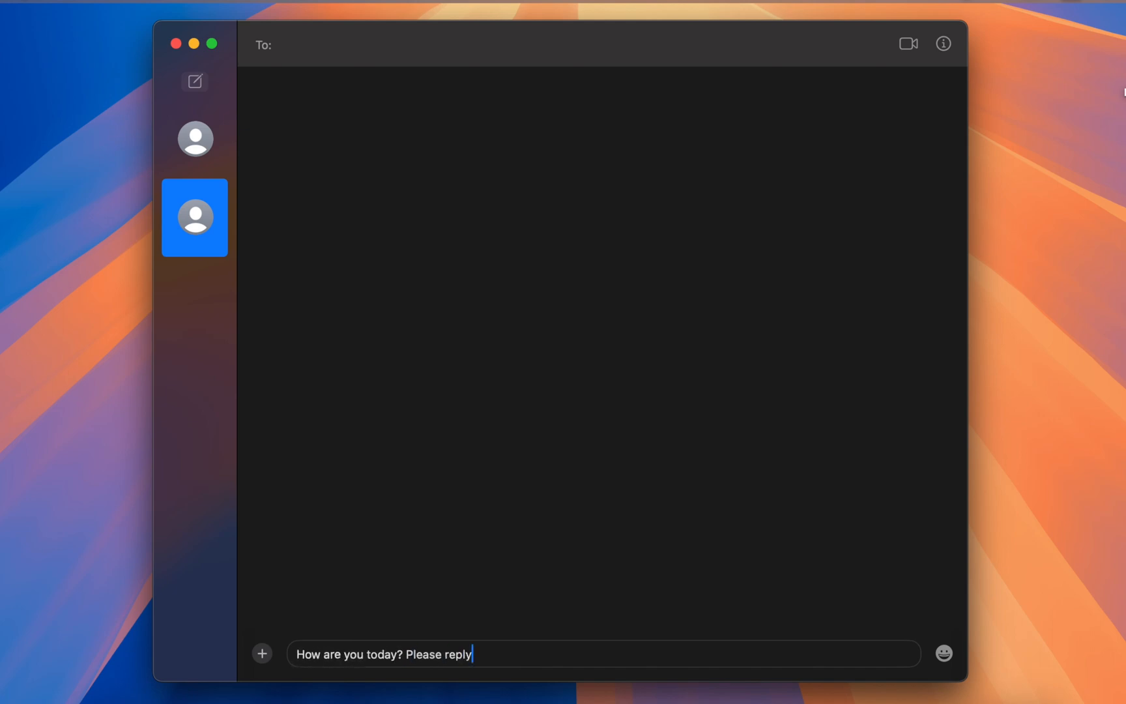
pyautogui.moveTo(419, 654)
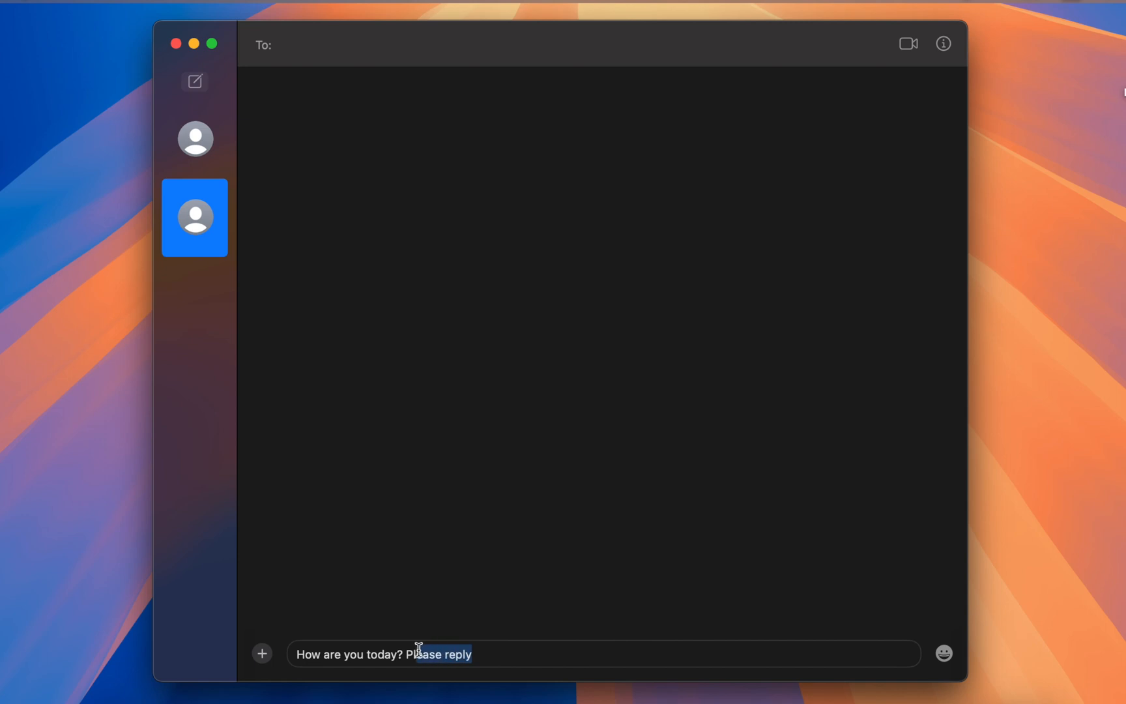
pyautogui.doubleClick(438, 653)
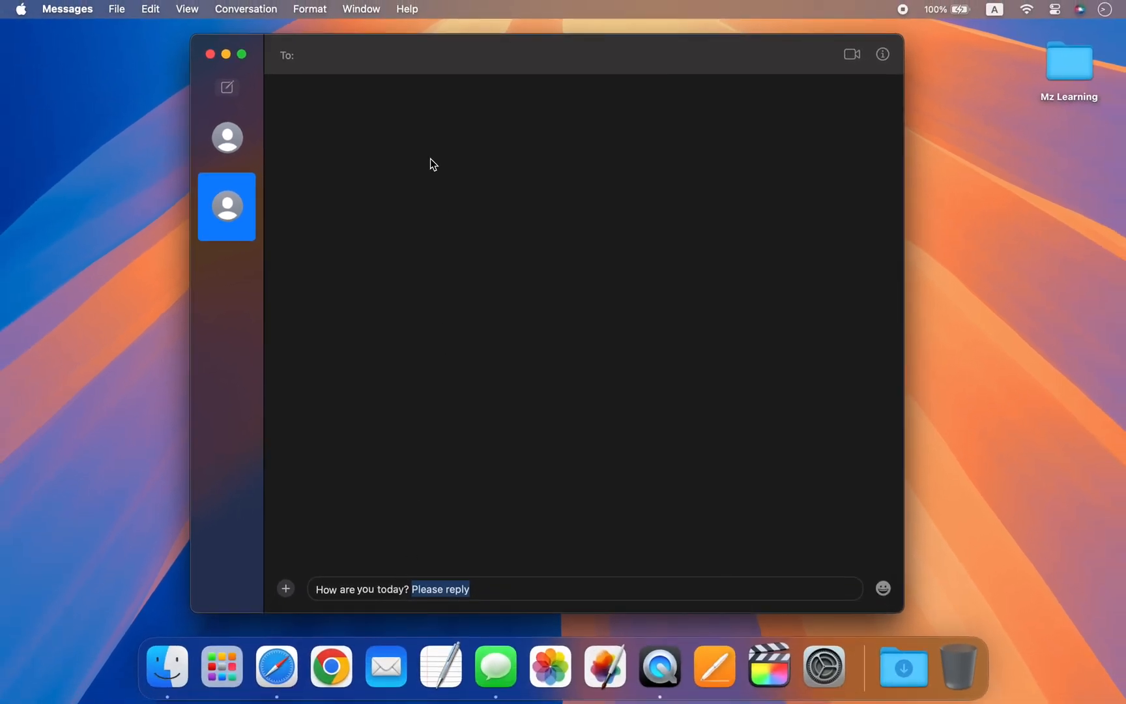
# Apply the Small effect to 'Please reply' and send the message.
pyautogui.click(310, 8)
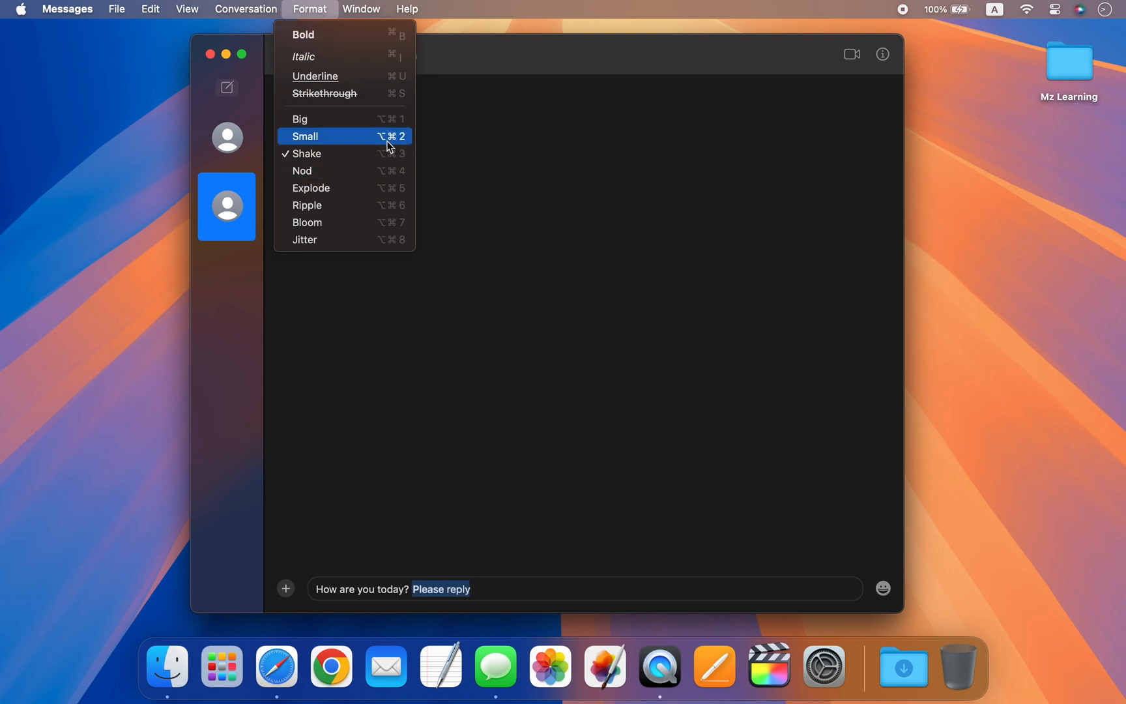
pyautogui.click(321, 194)
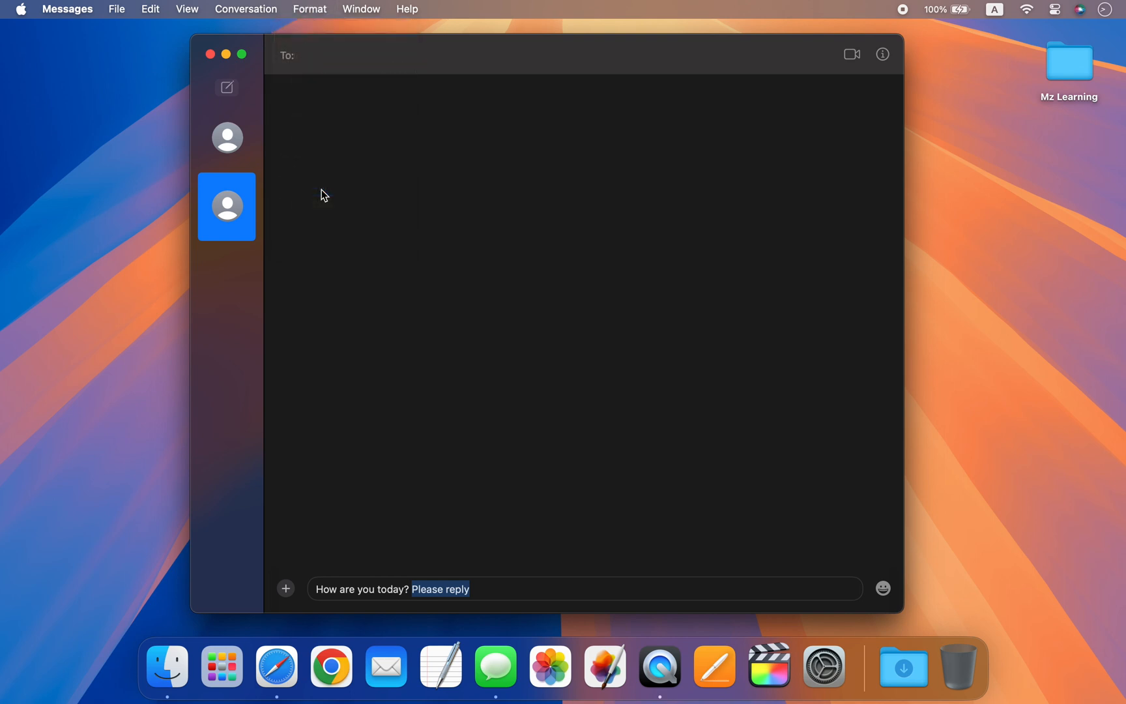
pyautogui.press('return')
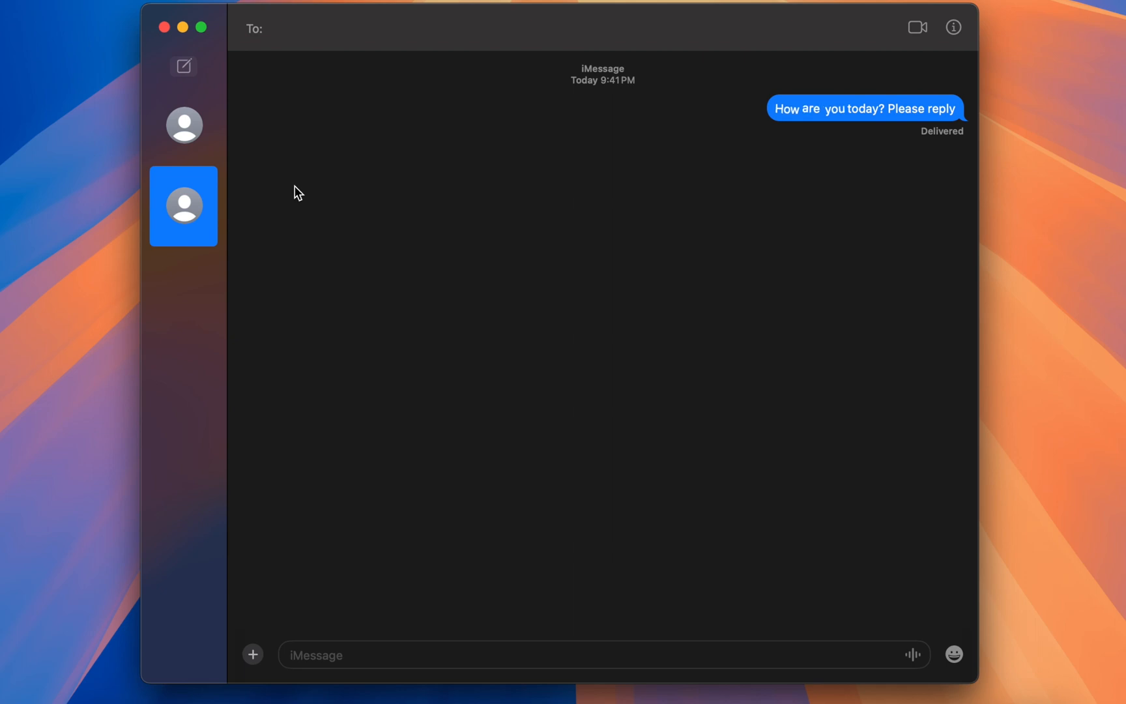
# Schedule 'Ready for picnic?' via Send Later for Sunday 16 June, 9:00 AM.
pyautogui.write('Ready for')
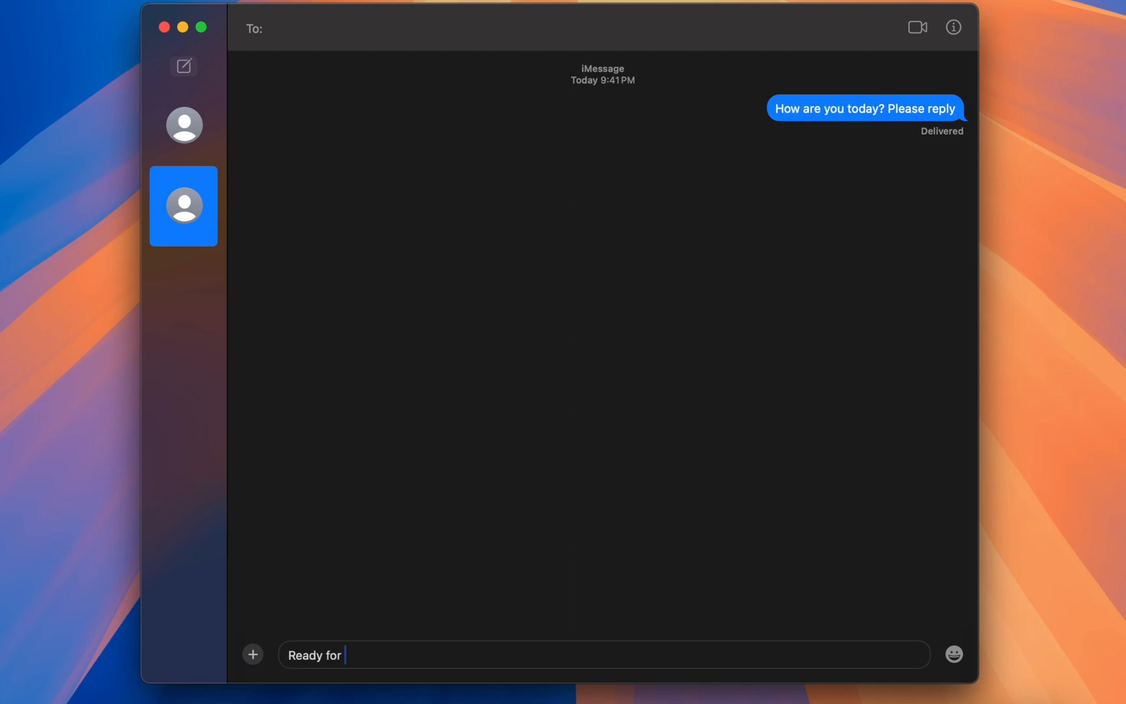
pyautogui.write('picnic?')
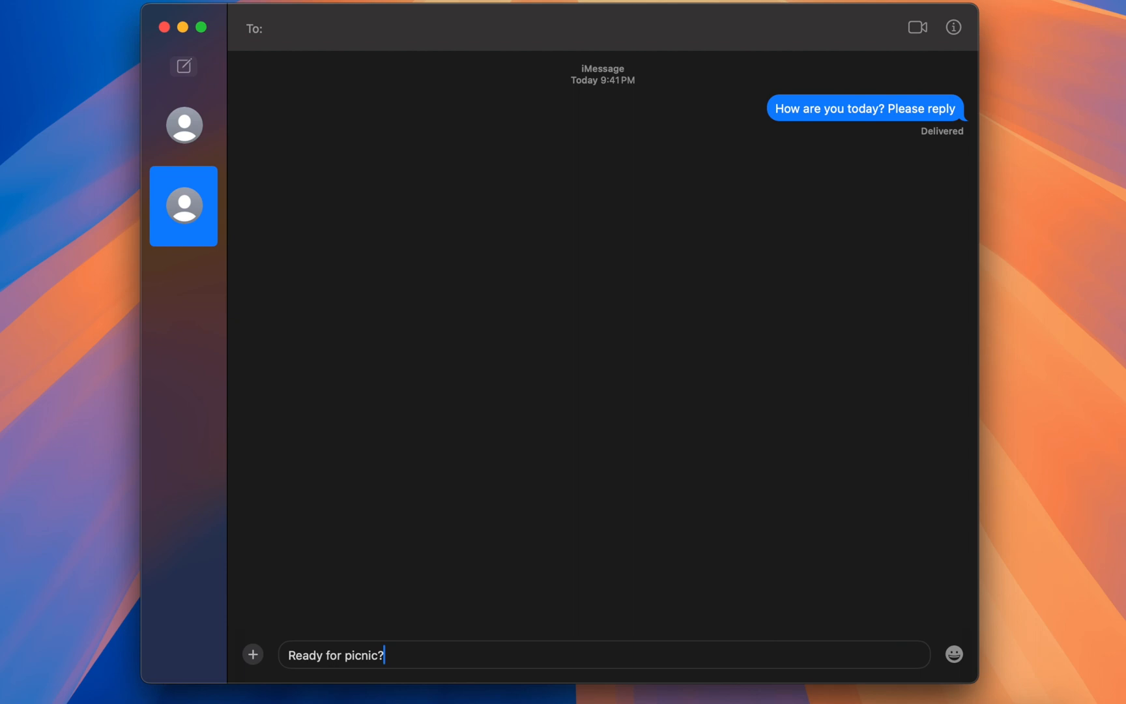
pyautogui.moveTo(253, 654)
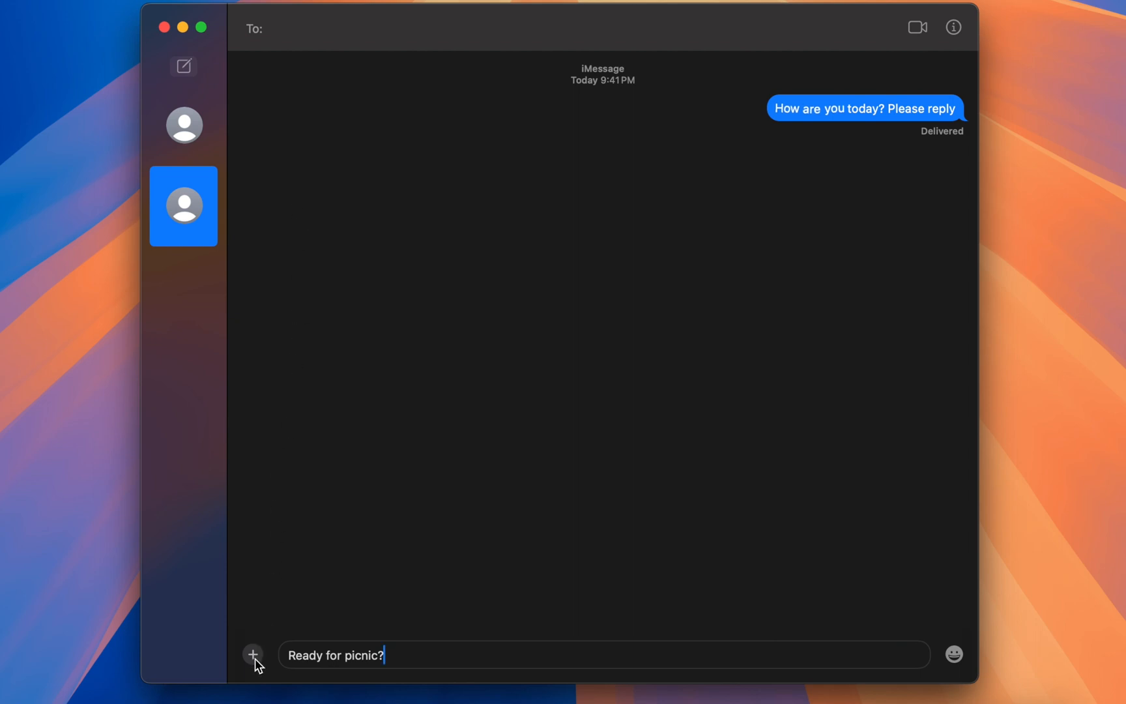
pyautogui.click(252, 655)
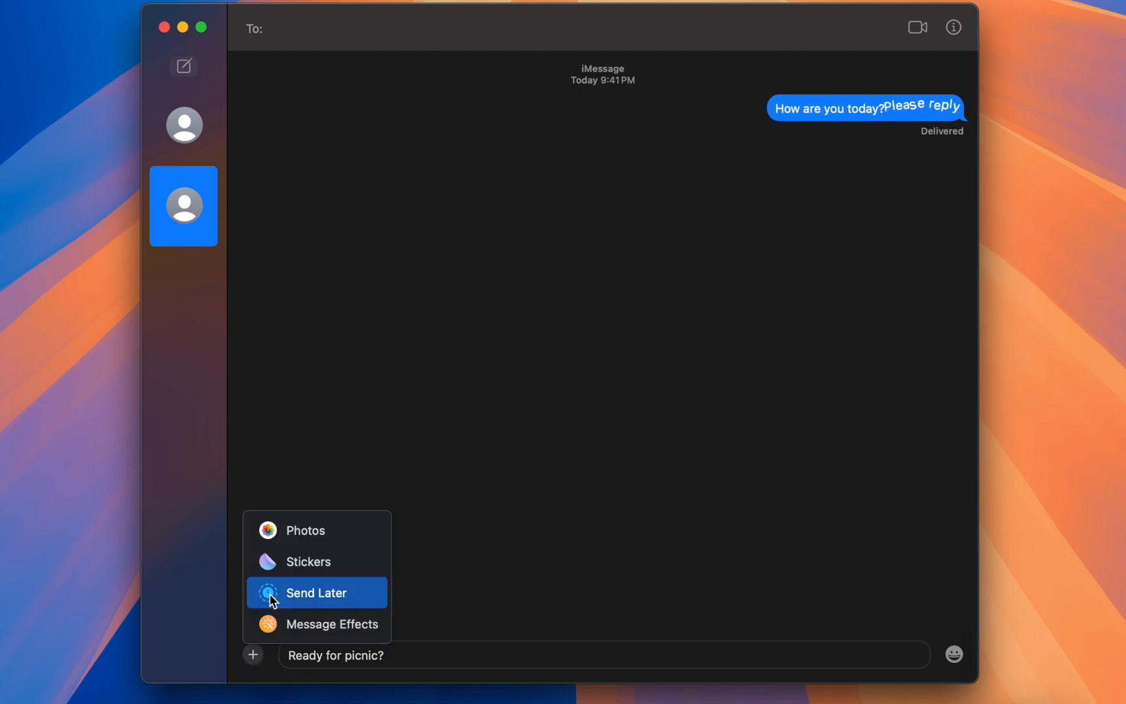
pyautogui.click(316, 592)
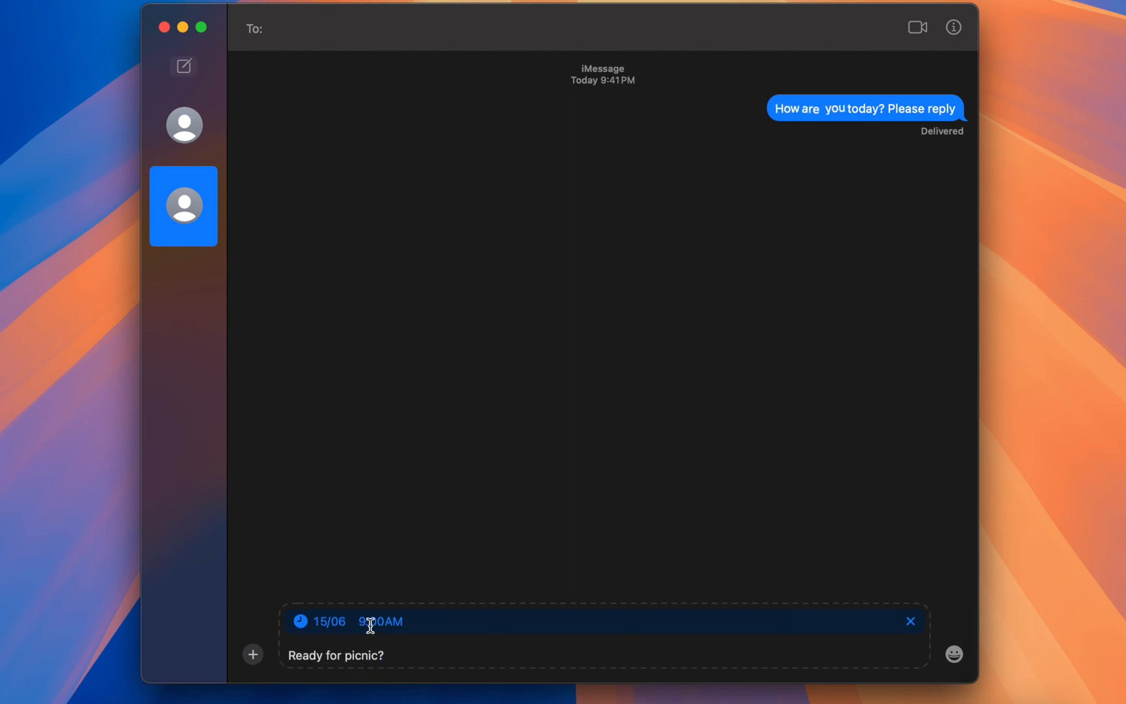
pyautogui.click(330, 621)
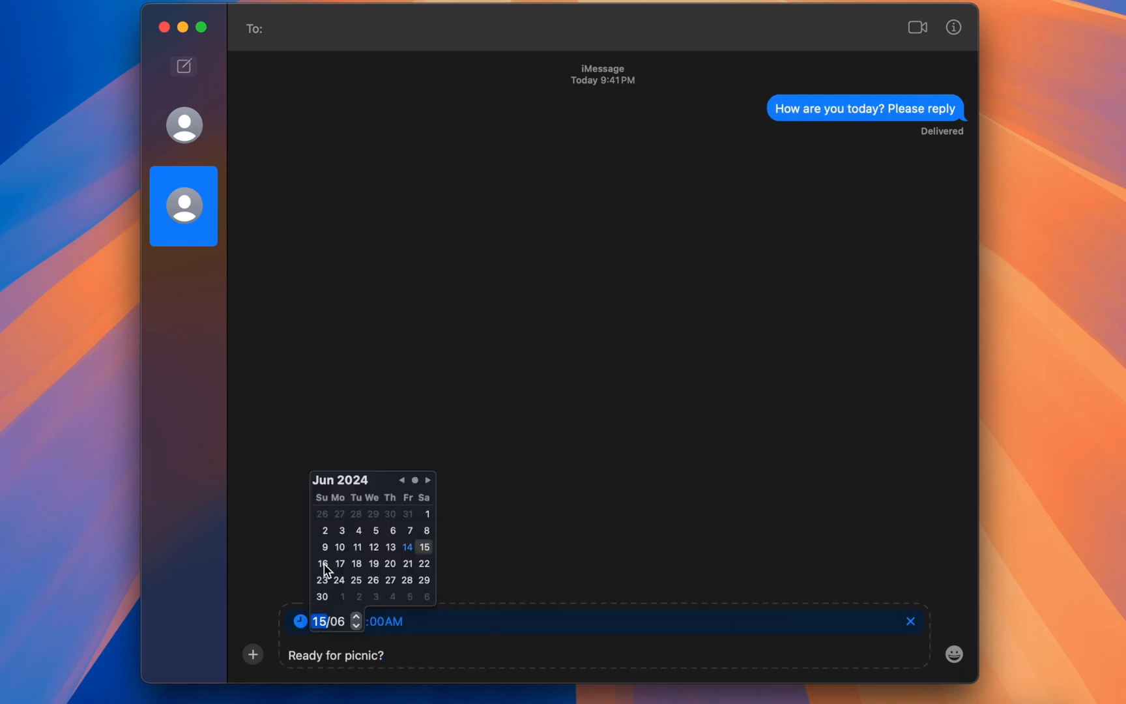
pyautogui.click(322, 563)
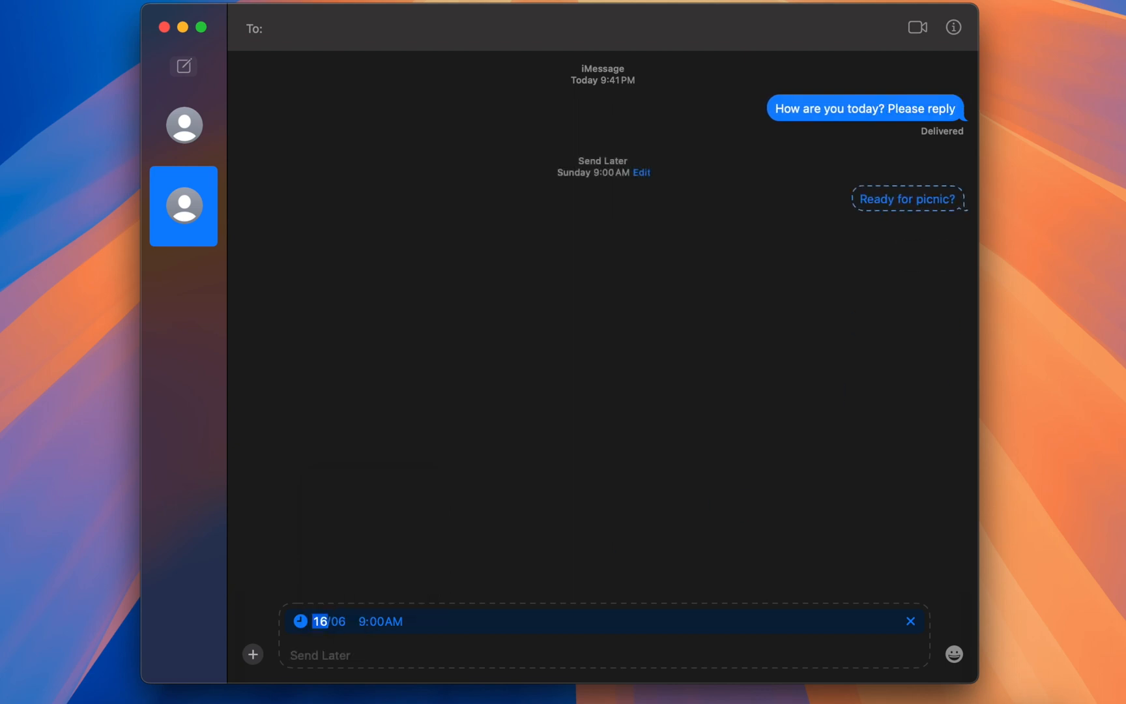
pyautogui.click(910, 621)
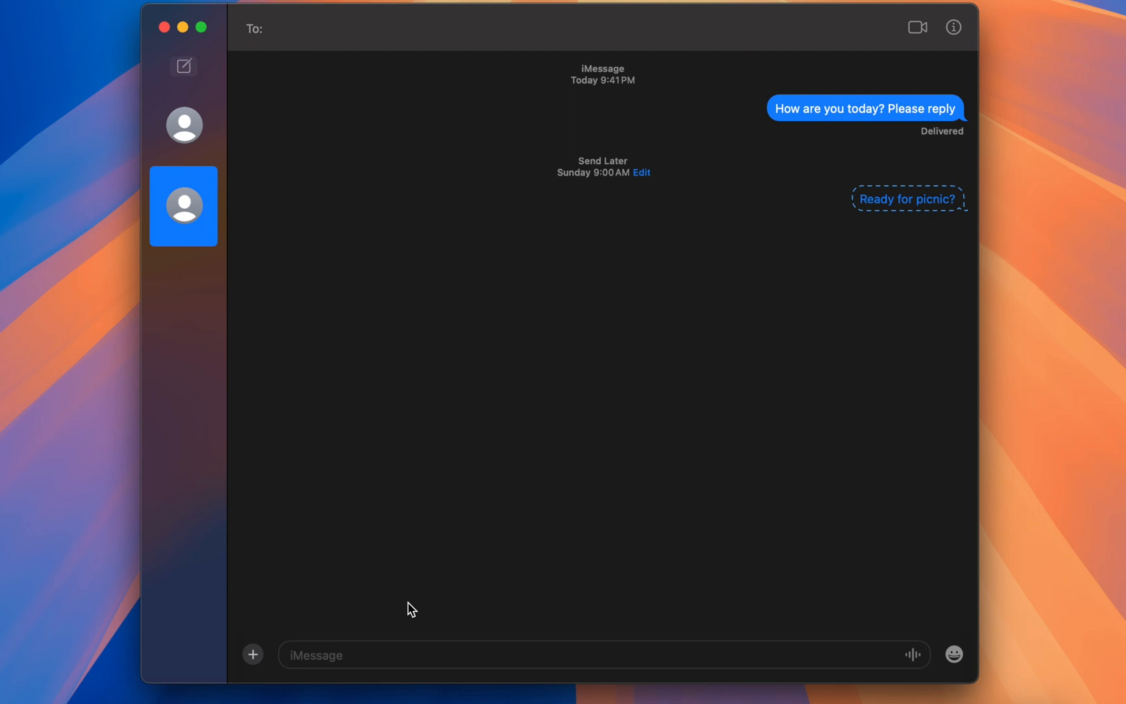
pyautogui.moveTo(529, 457)
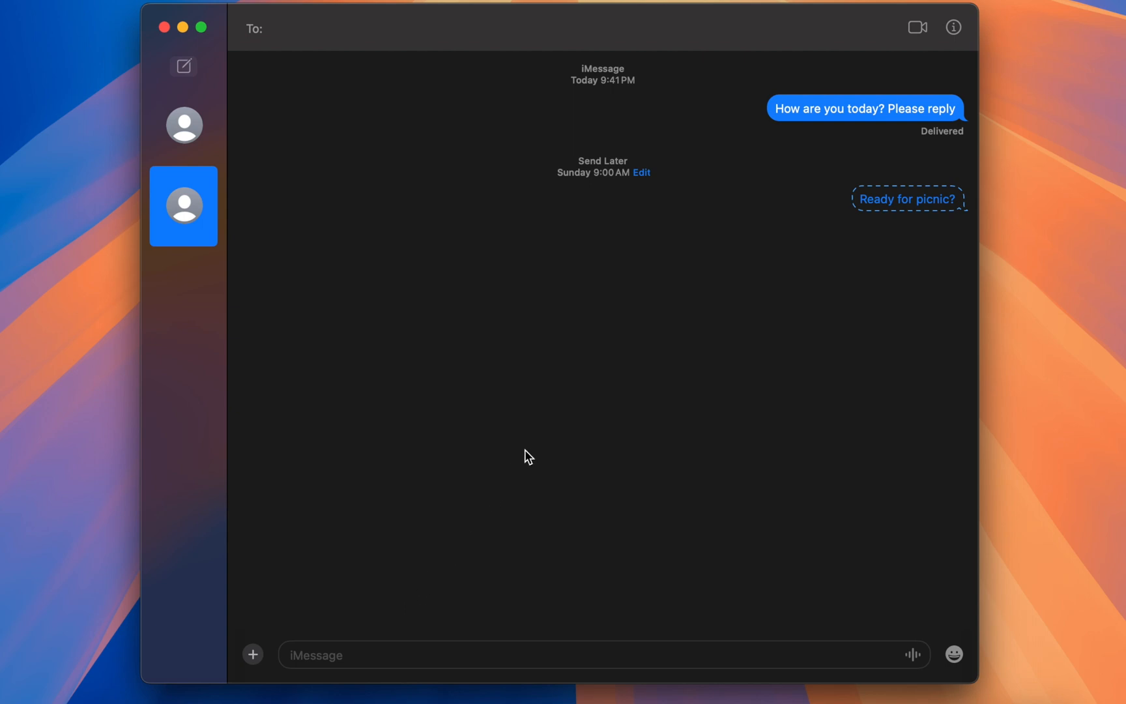
# React to 'How are you today? Please reply' with an animals-and-nature emoji tapback.
pyautogui.rightClick(864, 108)
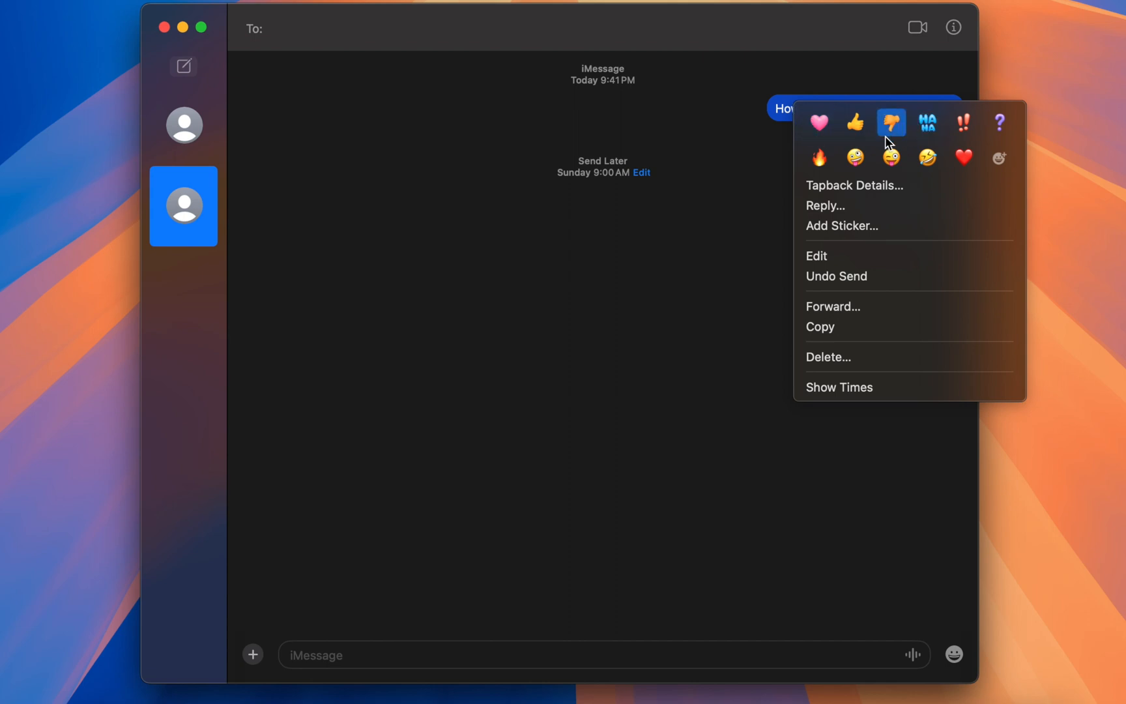
pyautogui.moveTo(886, 135)
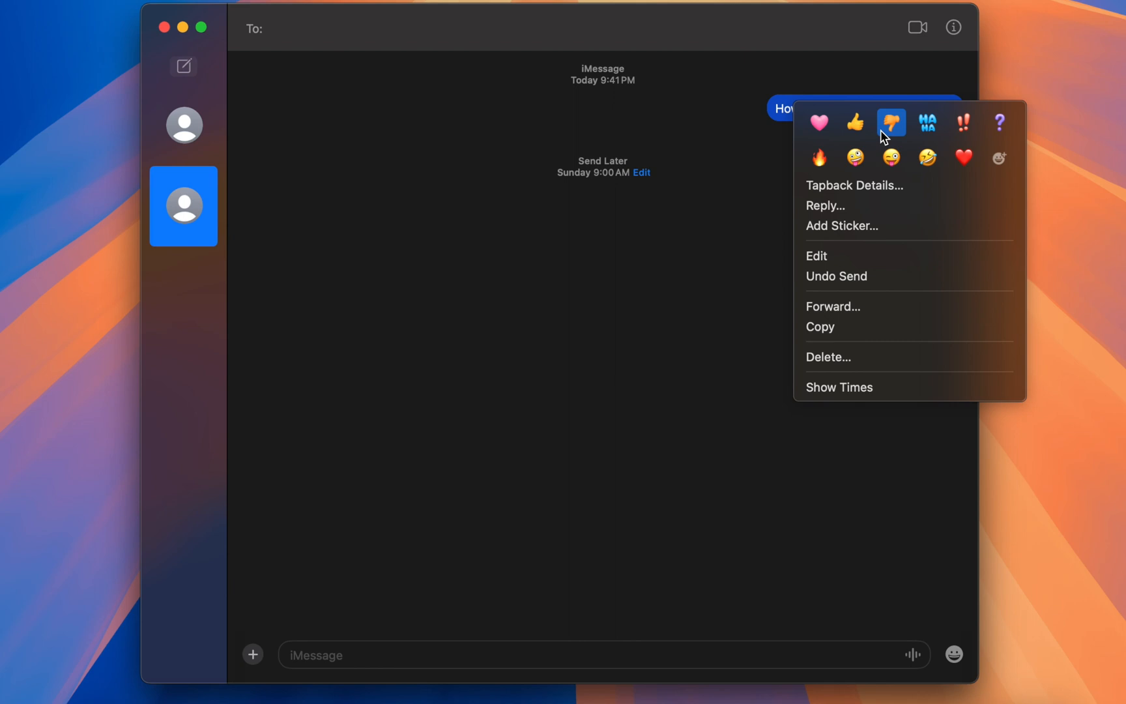
pyautogui.moveTo(1000, 157)
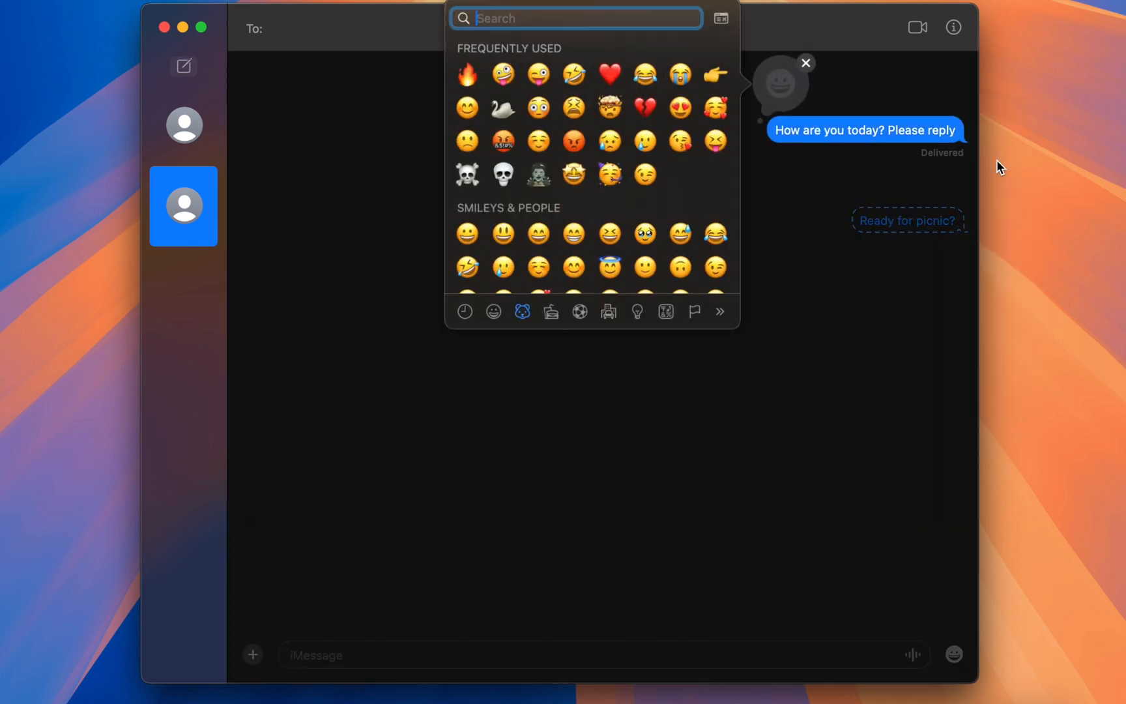
pyautogui.scroll(-3)
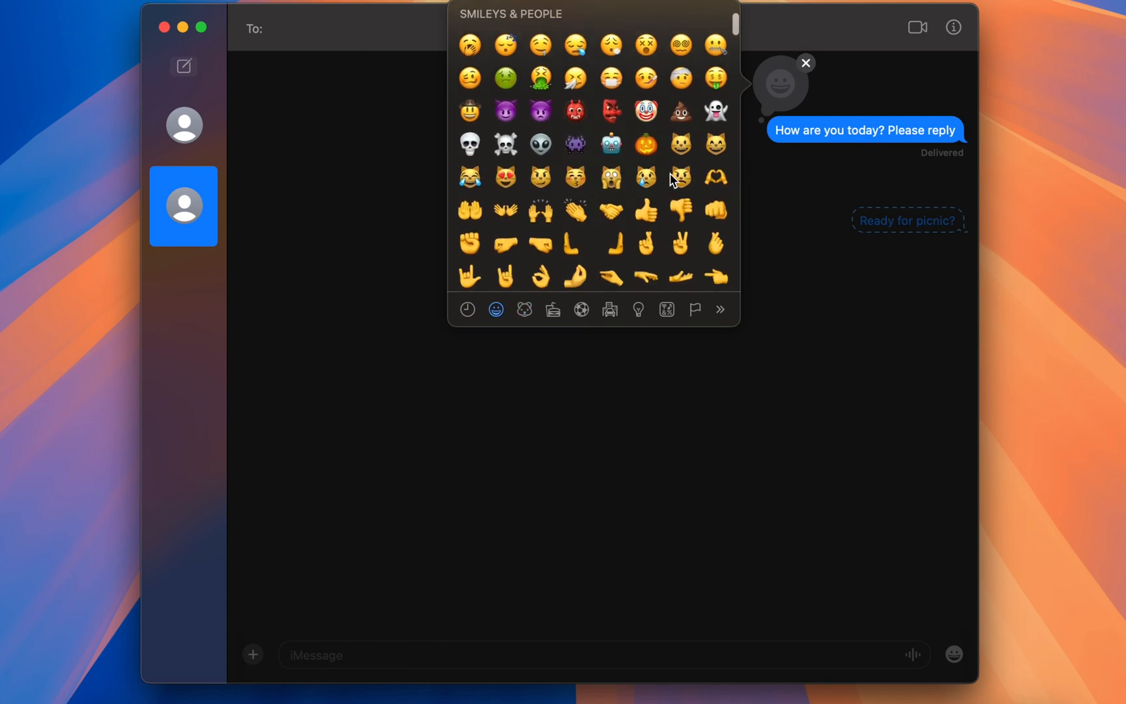
pyautogui.click(524, 309)
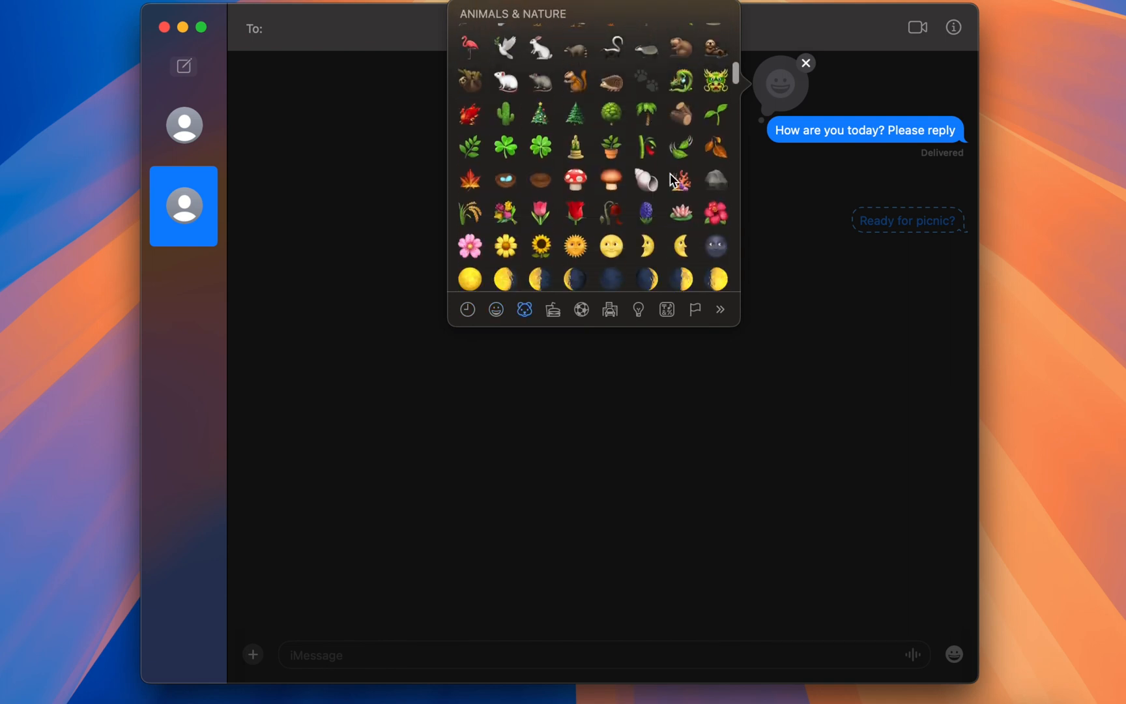
pyautogui.click(581, 309)
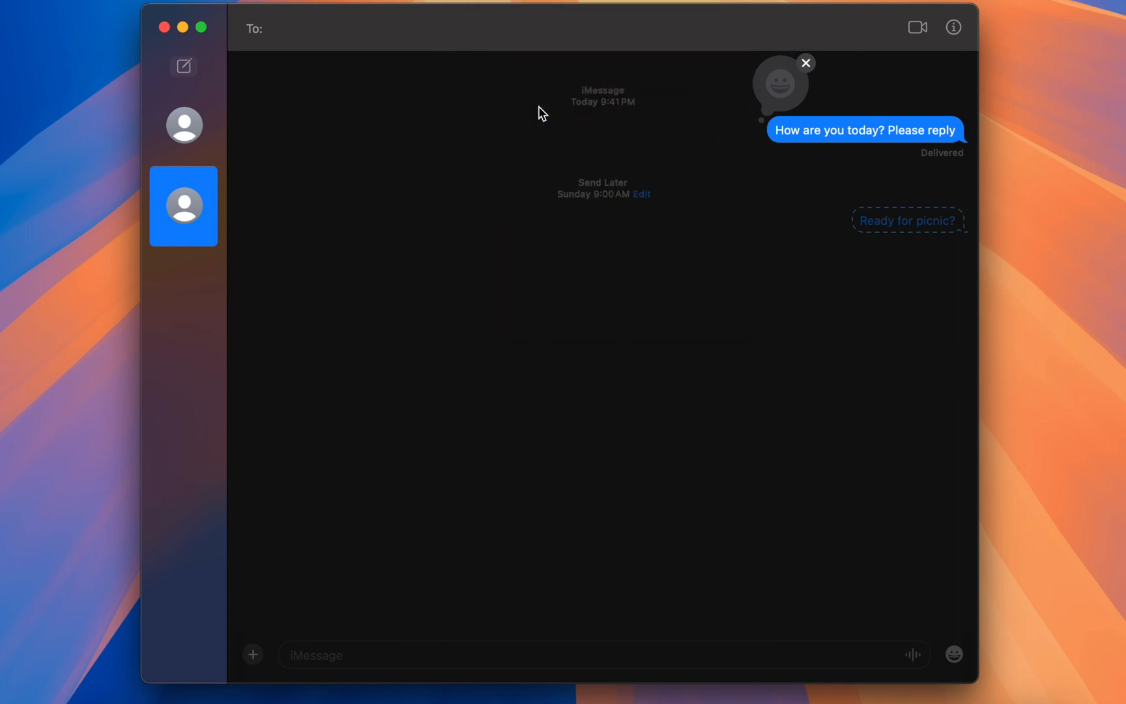
# Type 'Please subscribe to Mz Learning' into the message field.
pyautogui.write('Pleas')
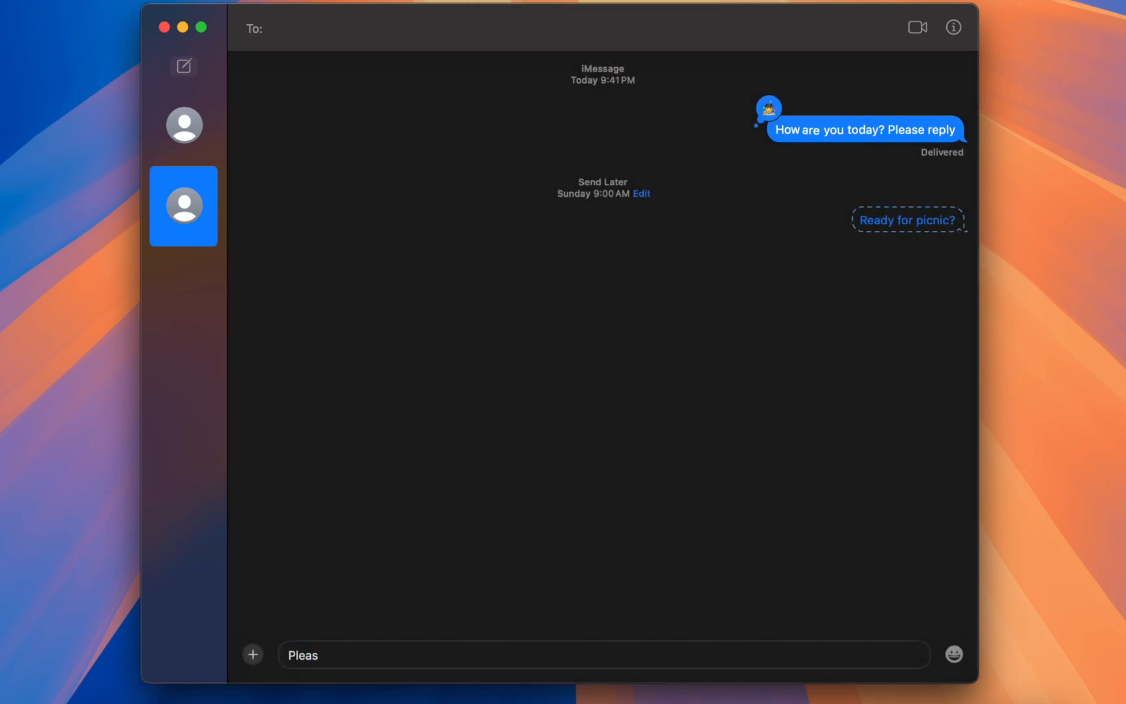
pyautogui.write('Please subscribe')
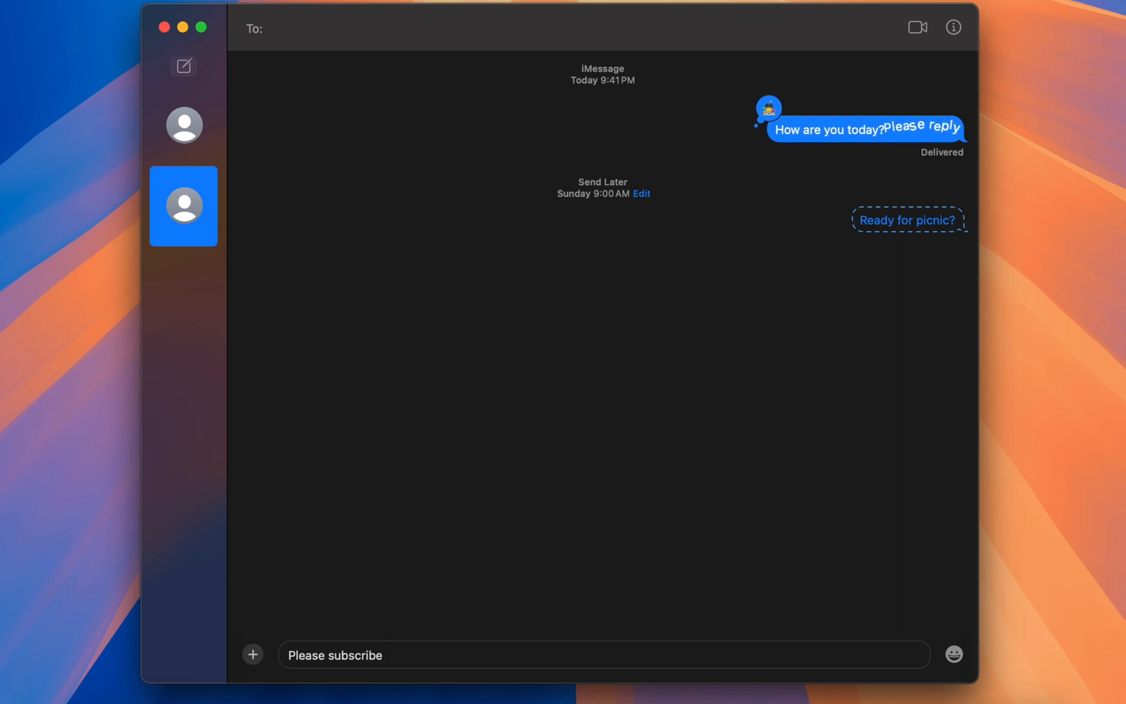
pyautogui.write('to Mz Learning')
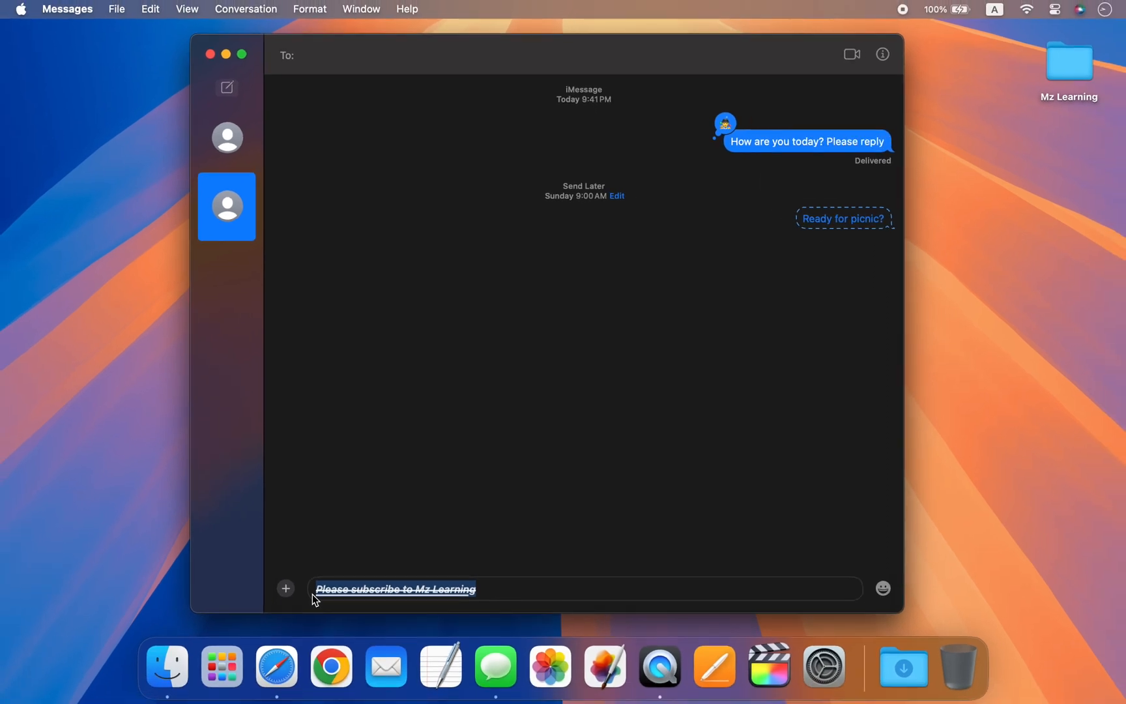
# Subscribe to Mz Learning from its YouTube channel page.
pyautogui.click(331, 666)
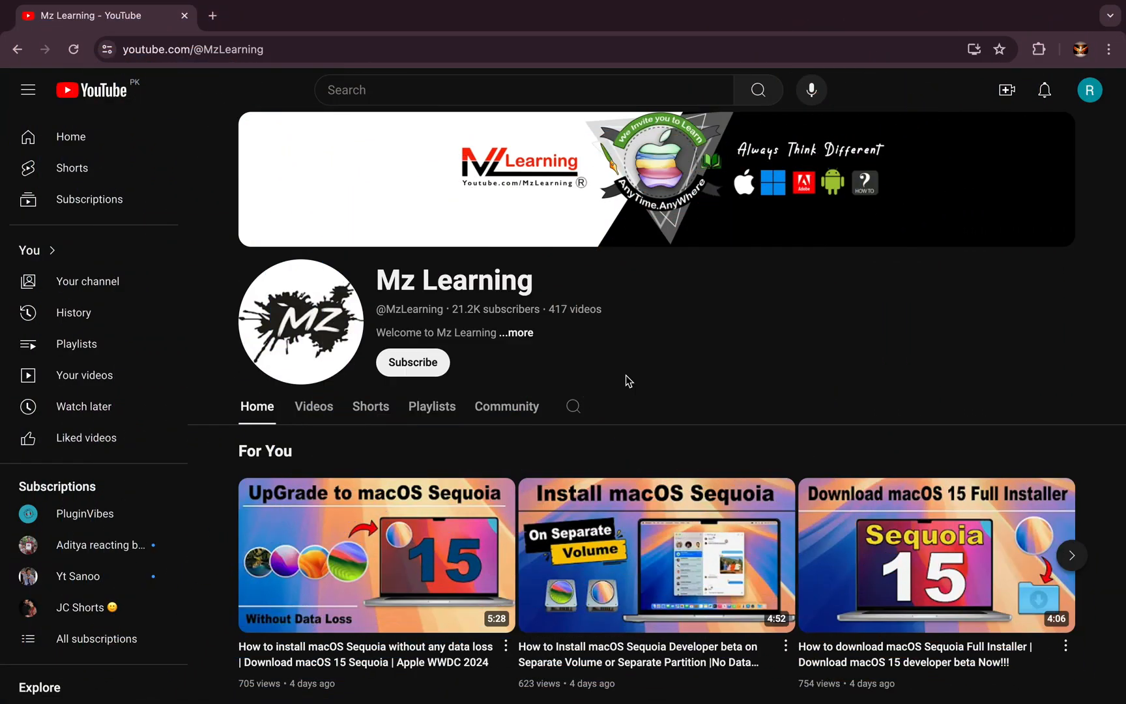
pyautogui.click(413, 362)
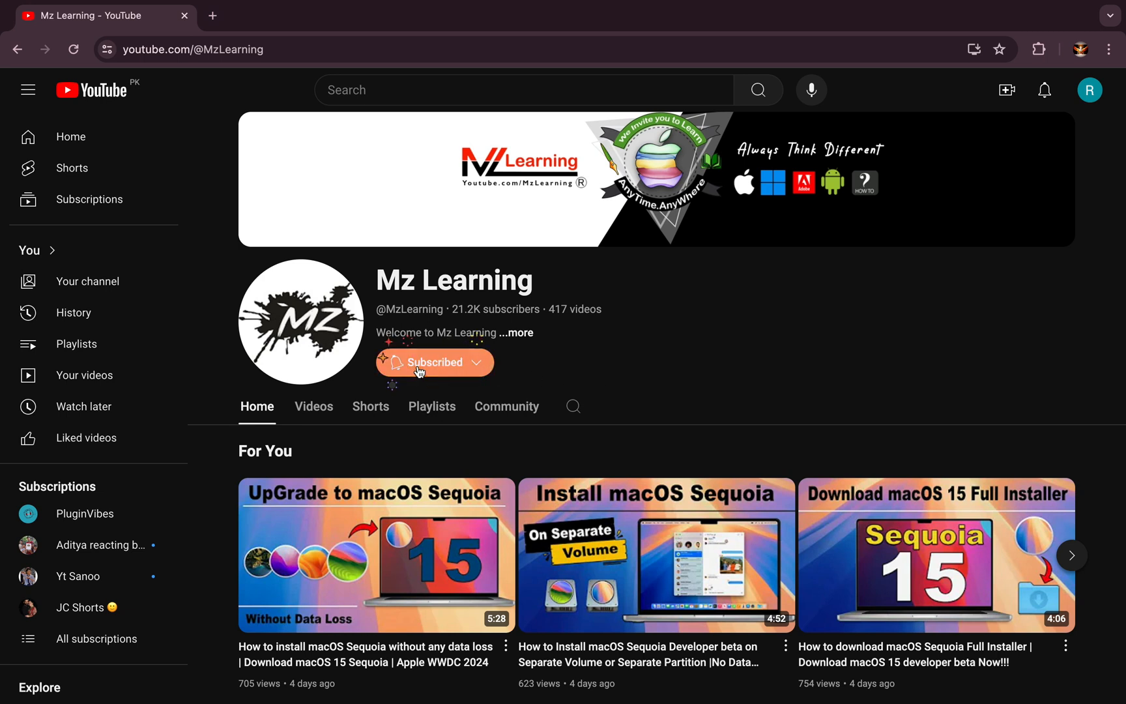
pyautogui.click(431, 362)
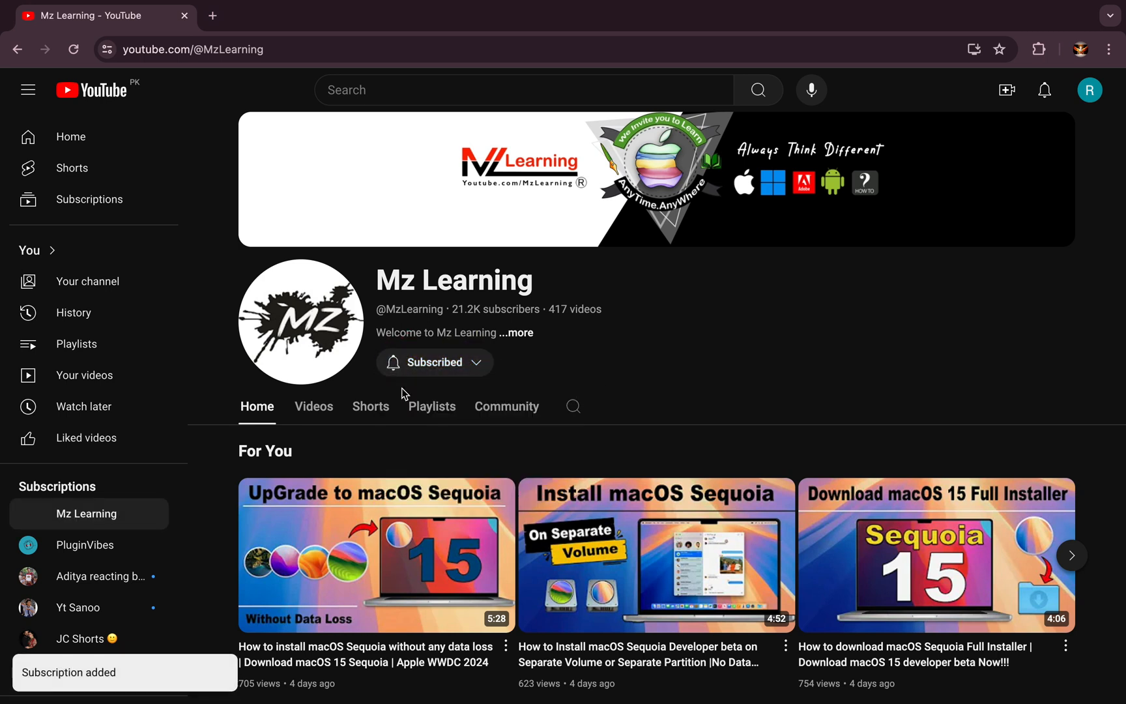